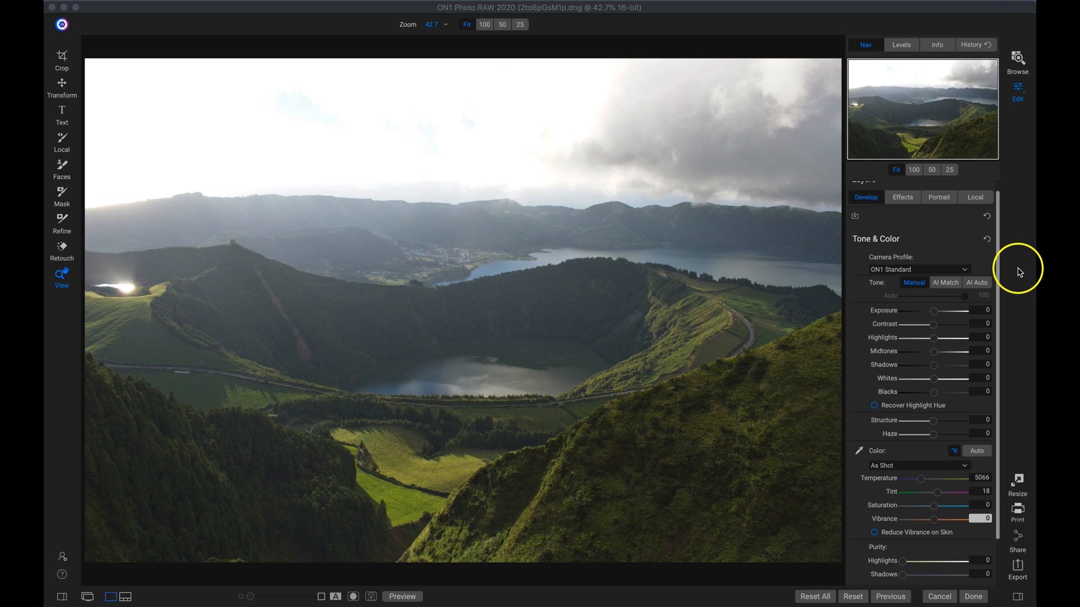
{"action": "mouse_move", "coordinate": [718, 338]}
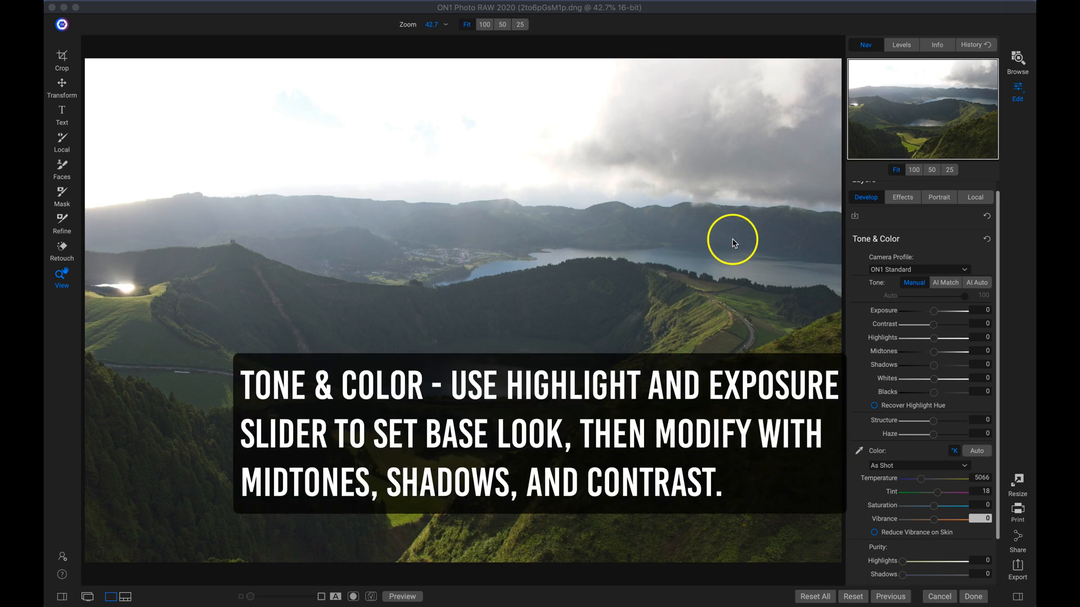
{"action": "mouse_move", "coordinate": [907, 260]}
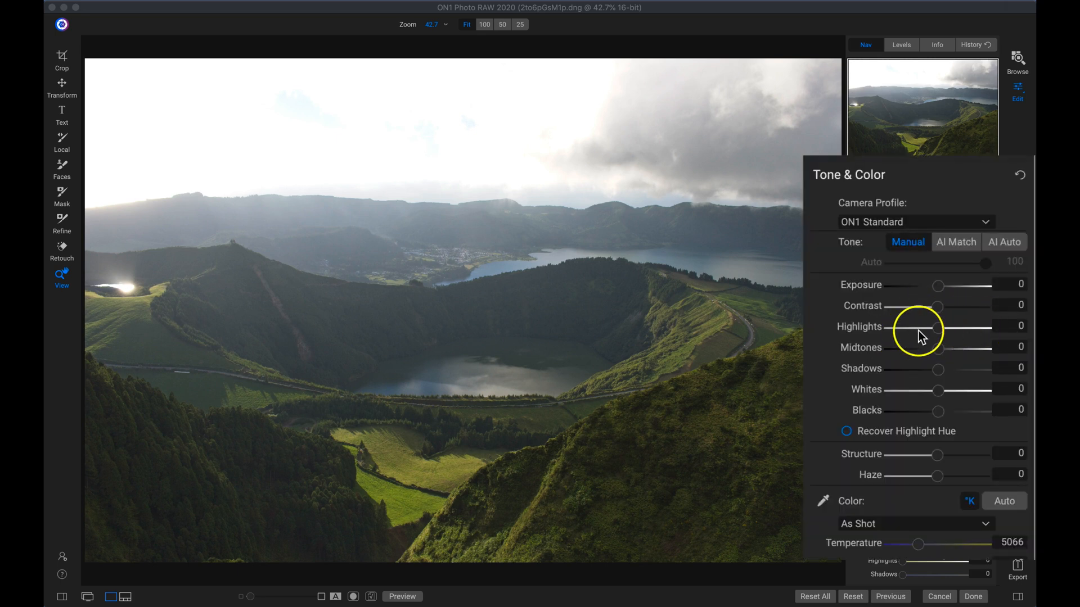
Step: Pull Highlights down to -100 and lower Exposure to -0.9 on the crater lake photo
{"action": "left_click_drag", "start_coordinate": [938, 327], "coordinate": [881, 327]}
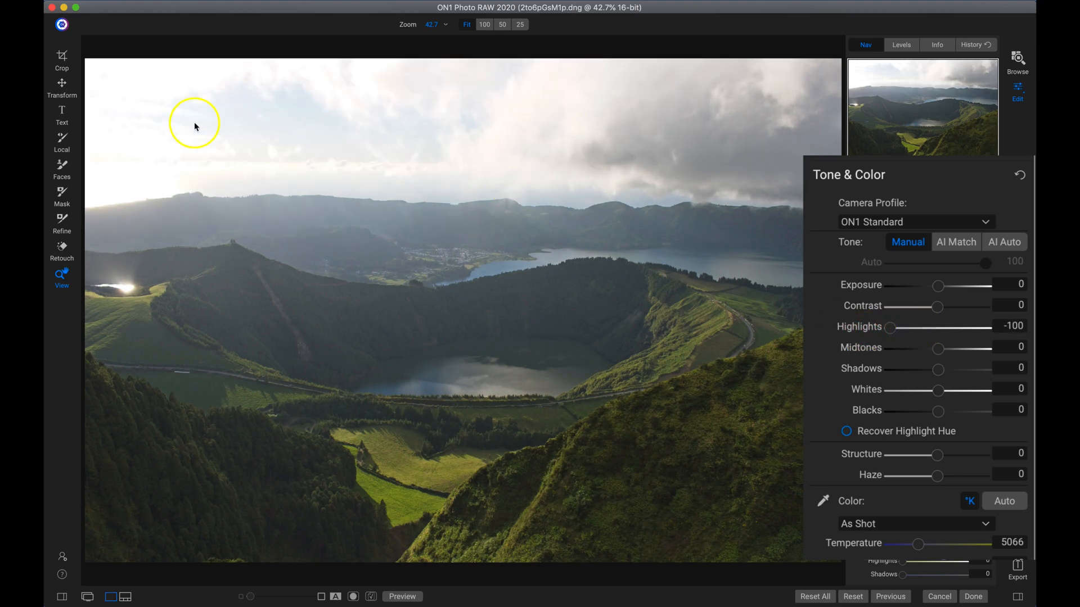
{"action": "mouse_move", "coordinate": [407, 186]}
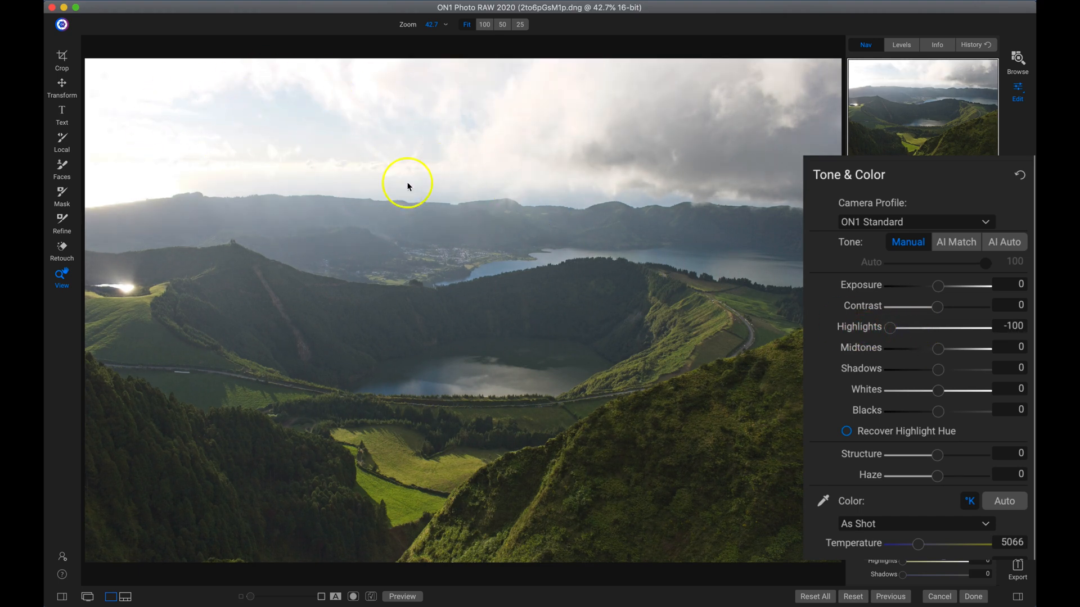
{"action": "mouse_move", "coordinate": [240, 122]}
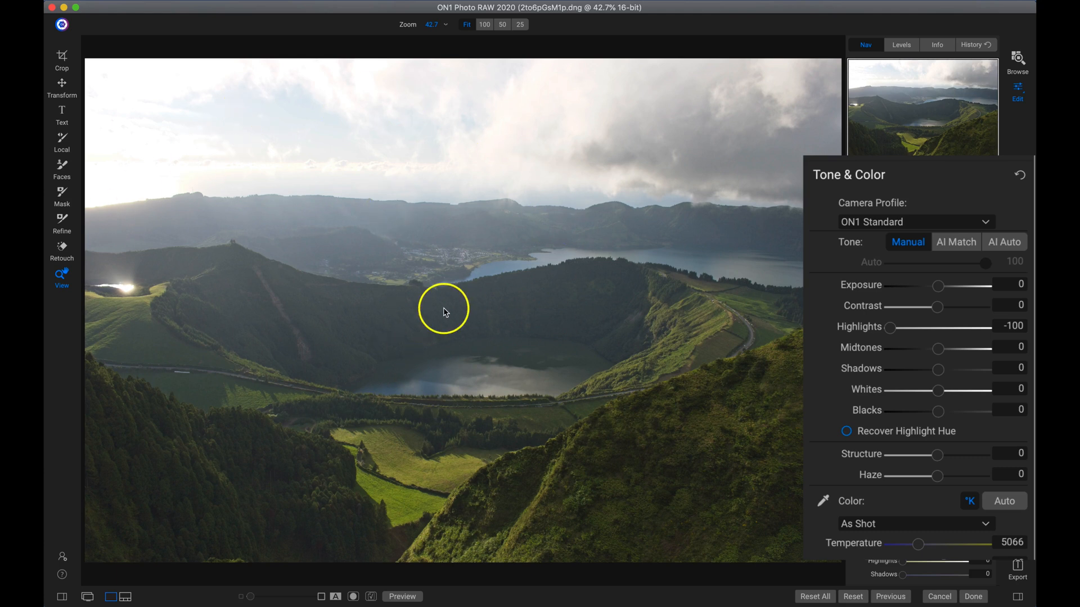
{"action": "mouse_move", "coordinate": [497, 444]}
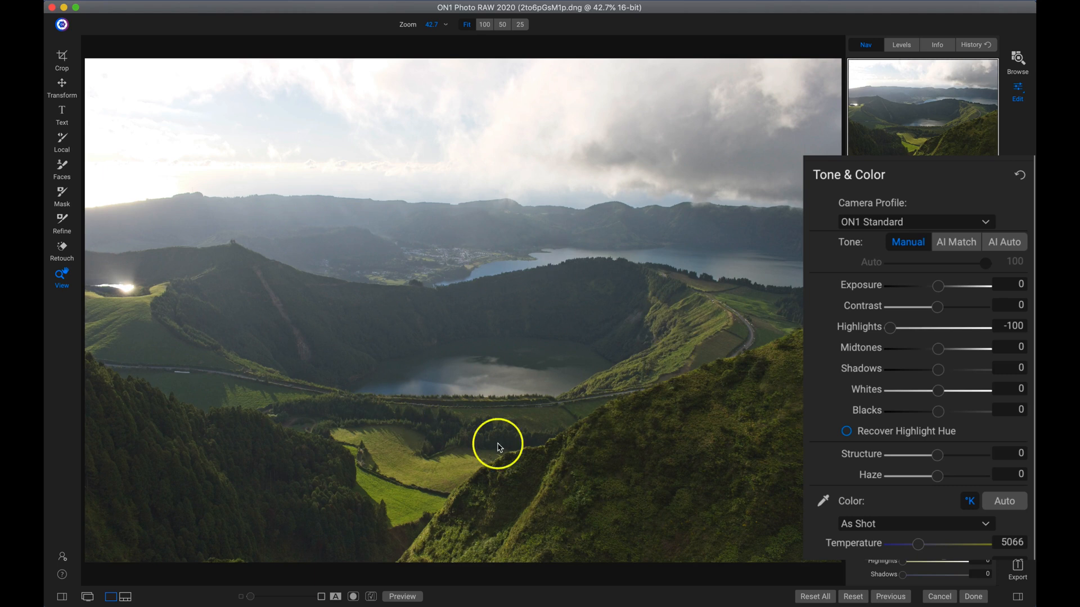
{"action": "mouse_move", "coordinate": [866, 300]}
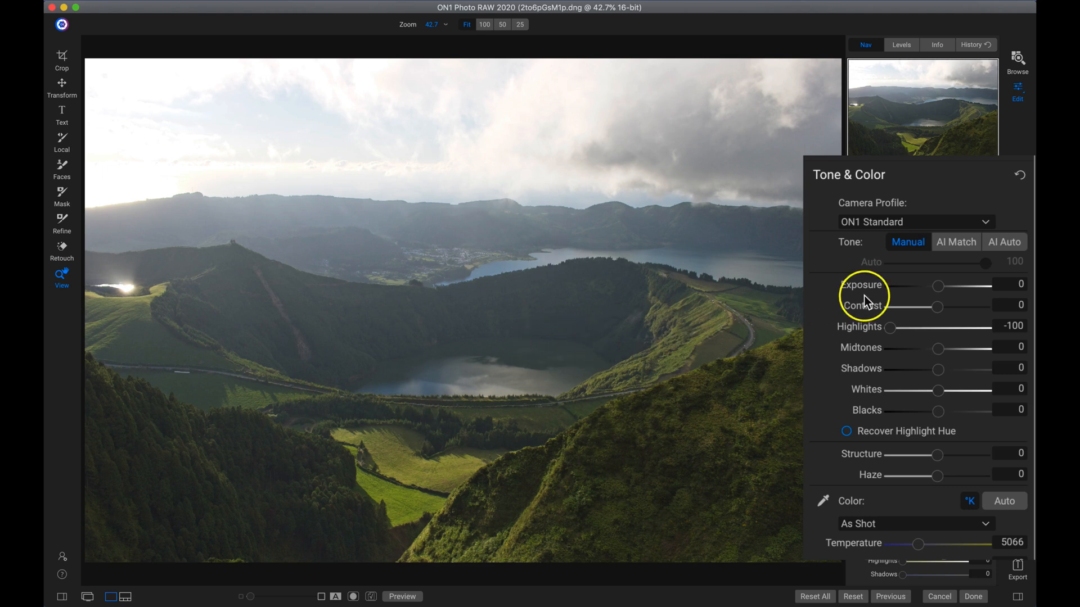
{"action": "mouse_move", "coordinate": [938, 288]}
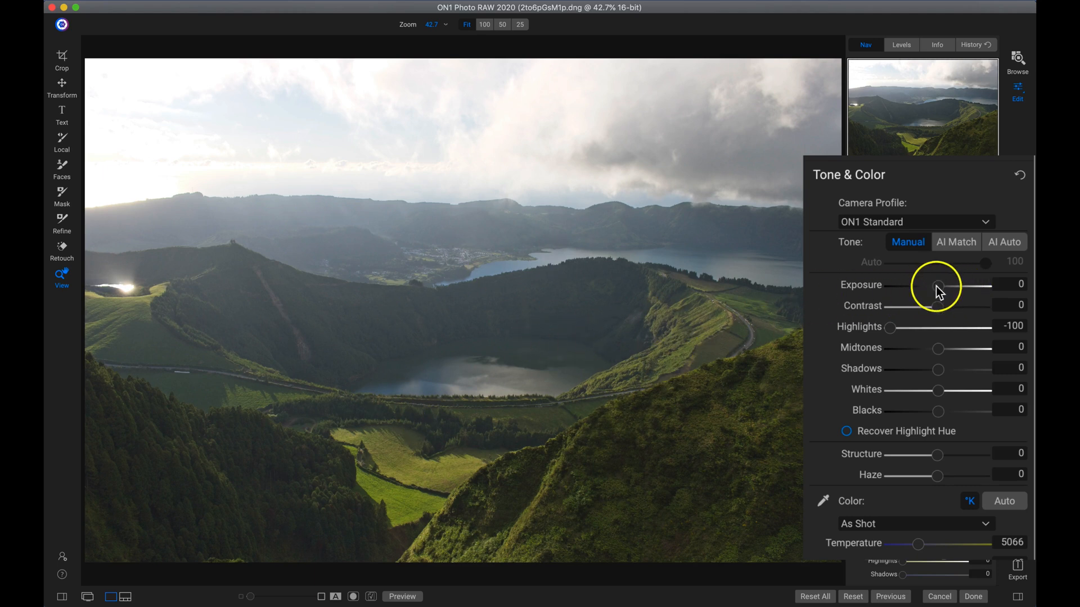
{"action": "left_click_drag", "start_coordinate": [938, 285], "coordinate": [933, 285]}
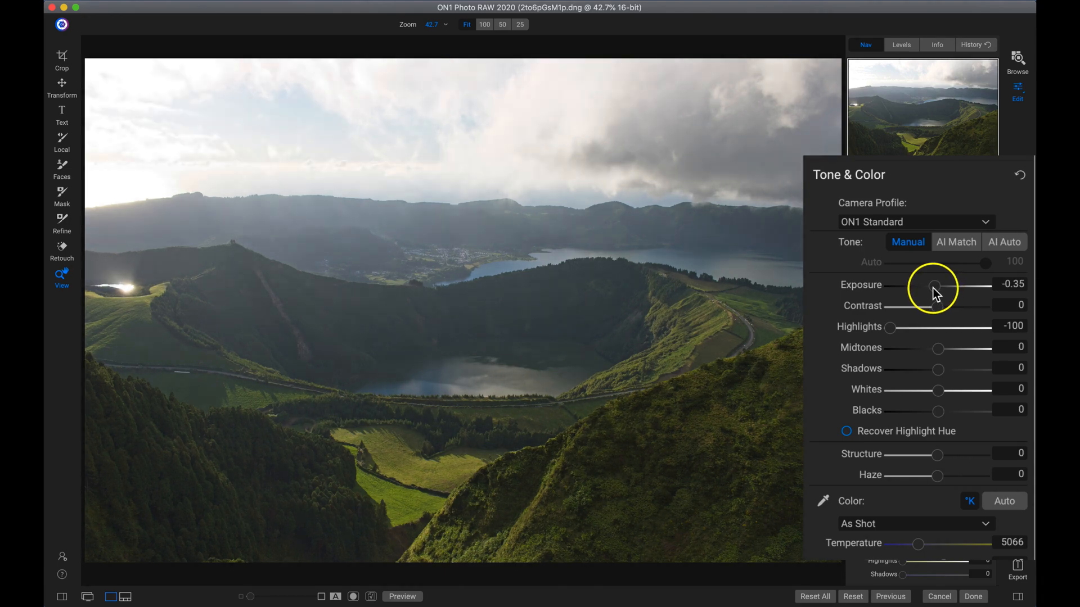
{"action": "left_click_drag", "start_coordinate": [936, 286], "coordinate": [929, 286]}
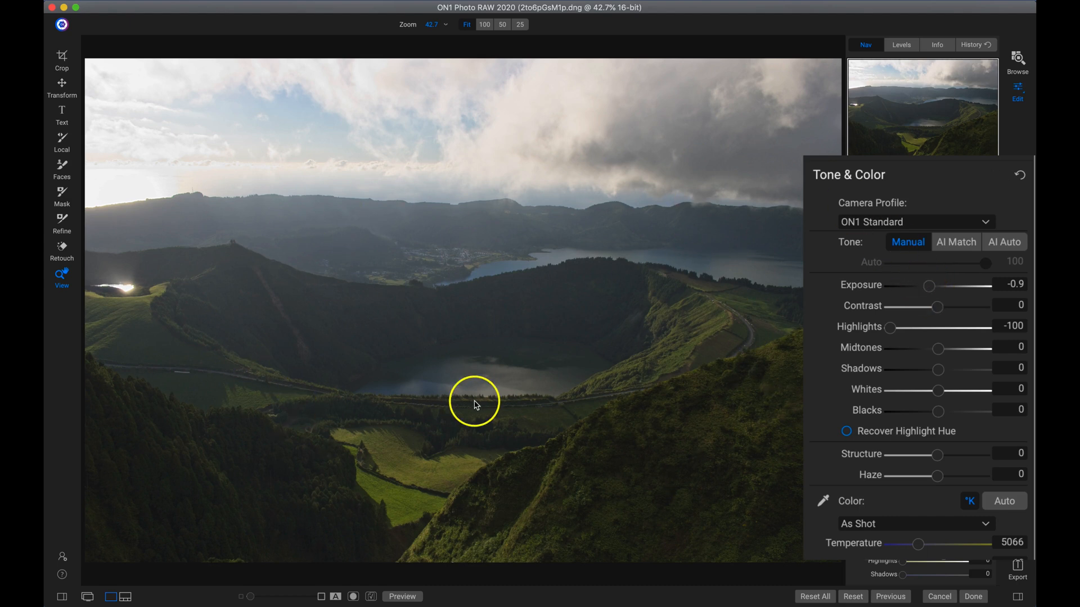
{"action": "mouse_move", "coordinate": [344, 245]}
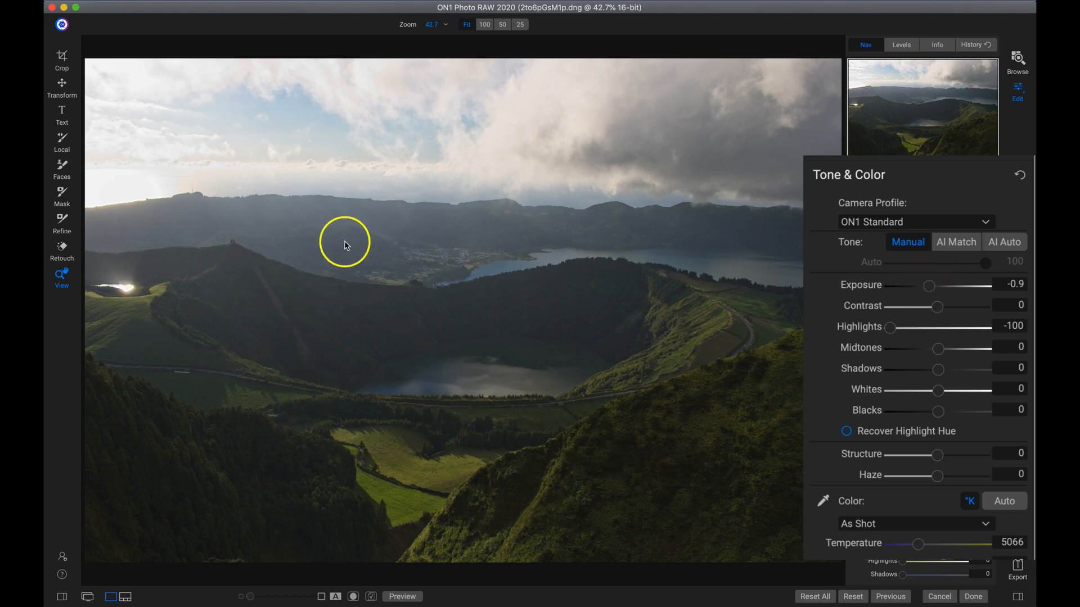
{"action": "mouse_move", "coordinate": [414, 494]}
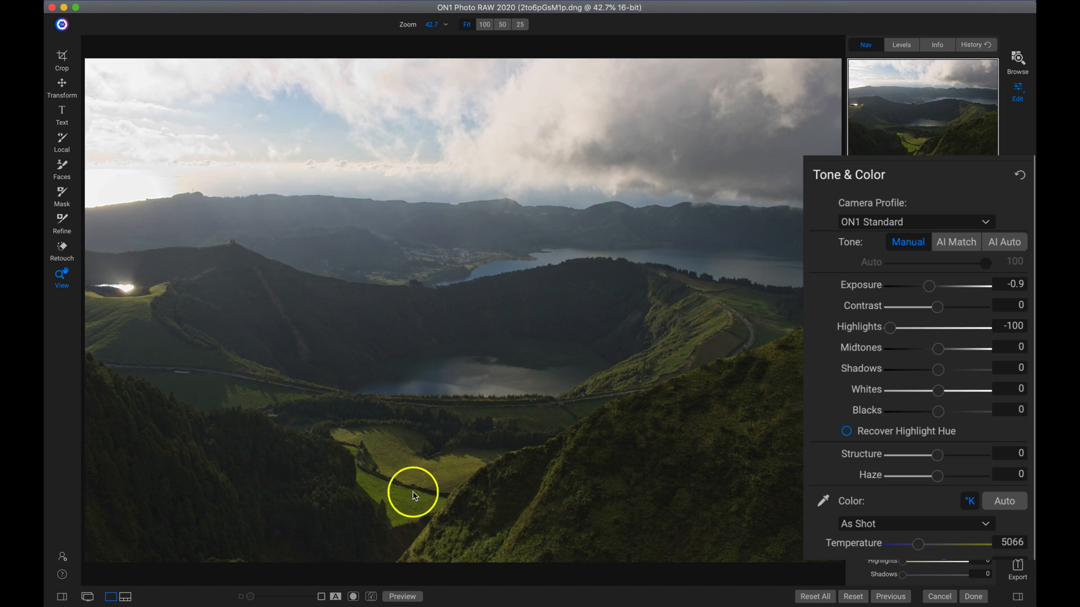
{"action": "mouse_move", "coordinate": [808, 275]}
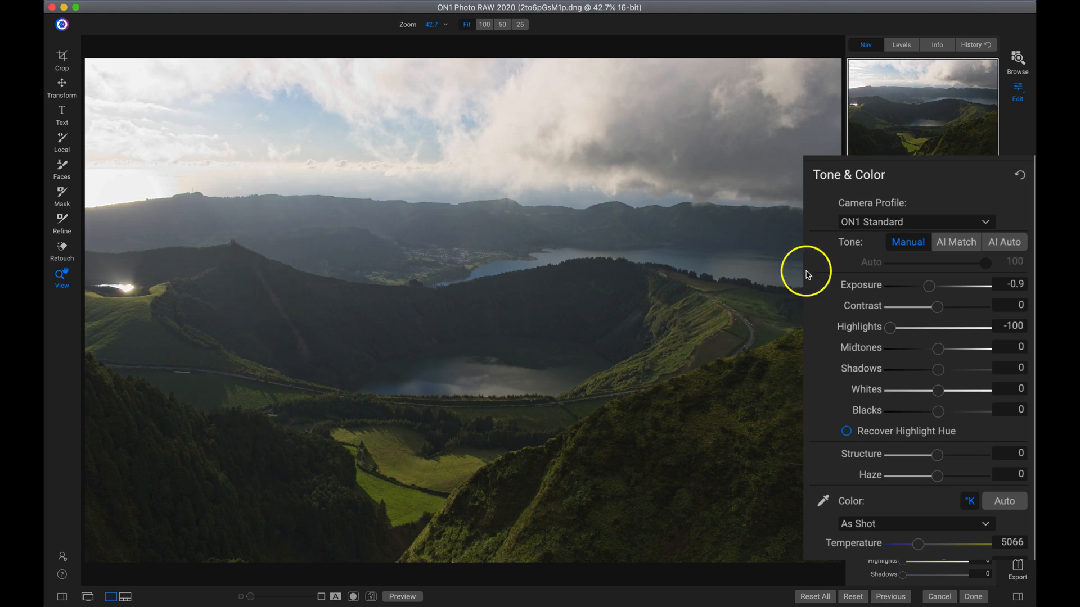
{"action": "mouse_move", "coordinate": [527, 473]}
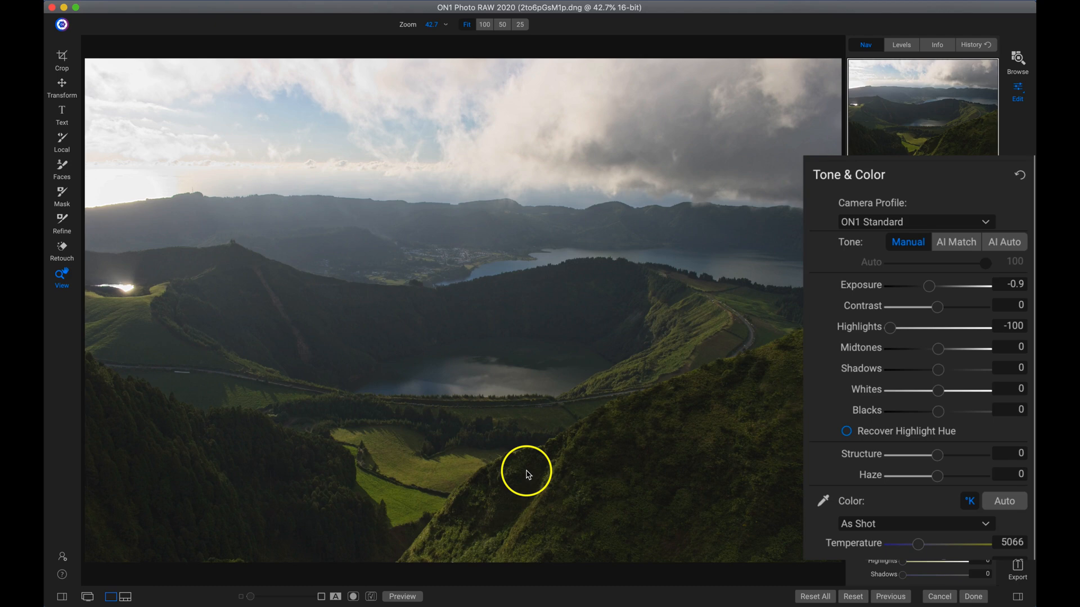
{"action": "mouse_move", "coordinate": [938, 351]}
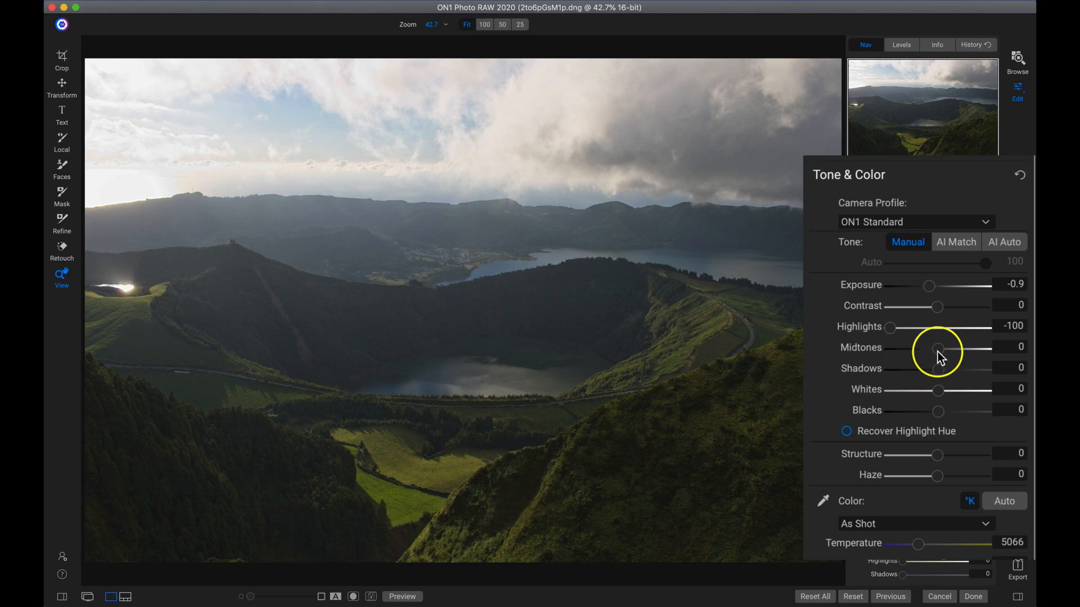
Step: Raise Midtones to 26, Shadows to 14 and Contrast to 46
{"action": "left_click_drag", "start_coordinate": [937, 349], "coordinate": [950, 350]}
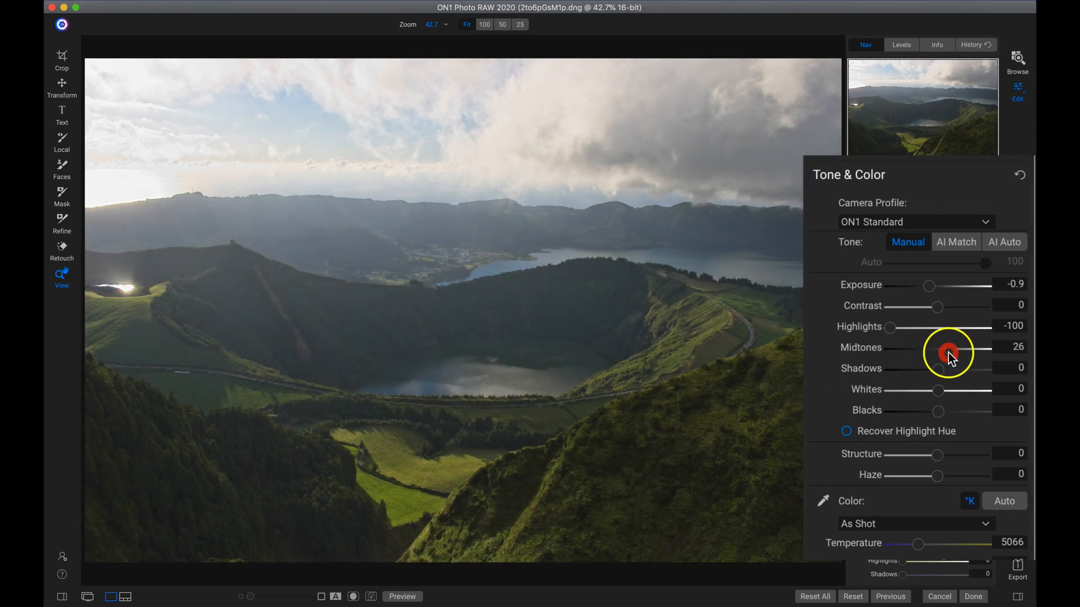
{"action": "left_click_drag", "start_coordinate": [949, 353], "coordinate": [942, 370]}
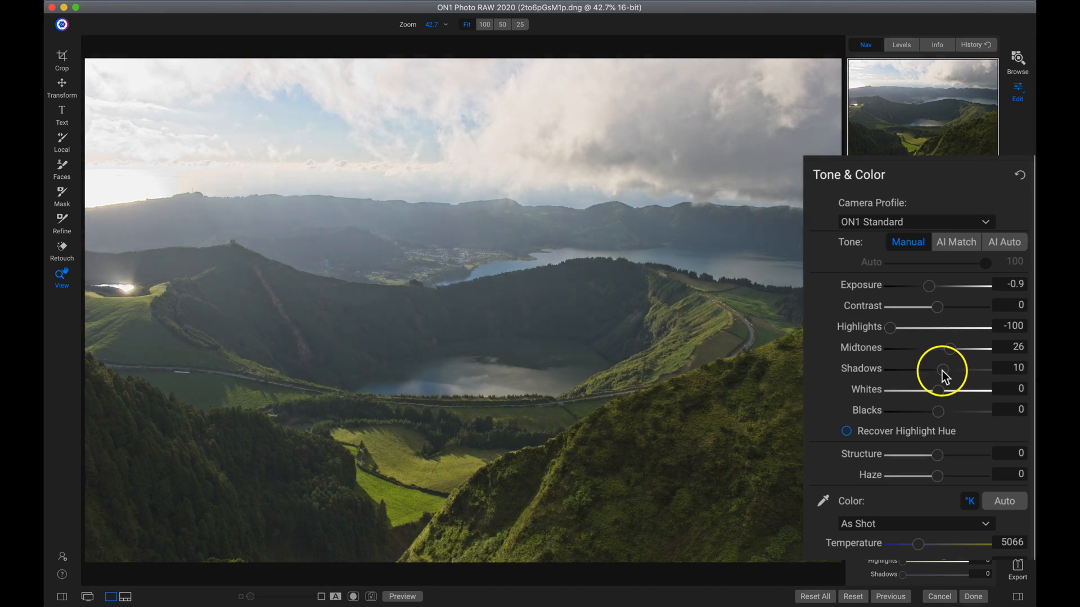
{"action": "left_click_drag", "start_coordinate": [943, 370], "coordinate": [948, 370]}
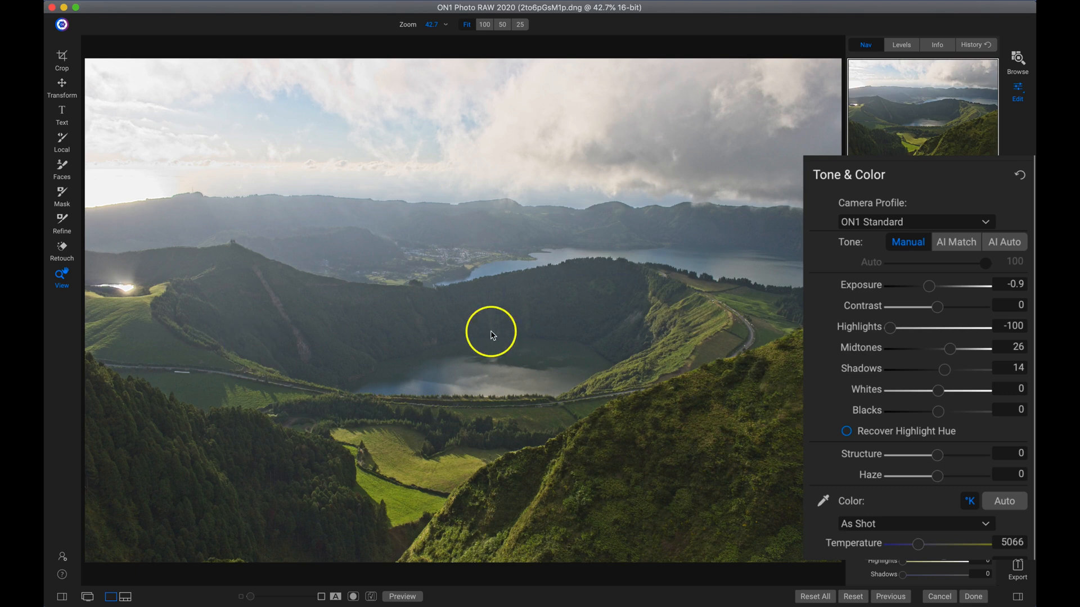
{"action": "mouse_move", "coordinate": [741, 341]}
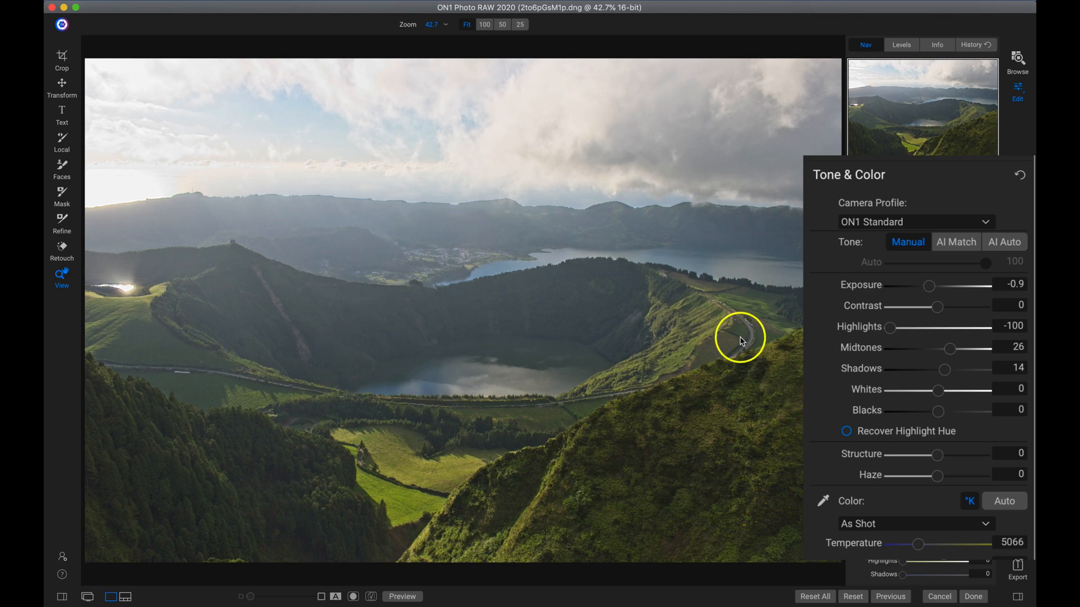
{"action": "mouse_move", "coordinate": [512, 340]}
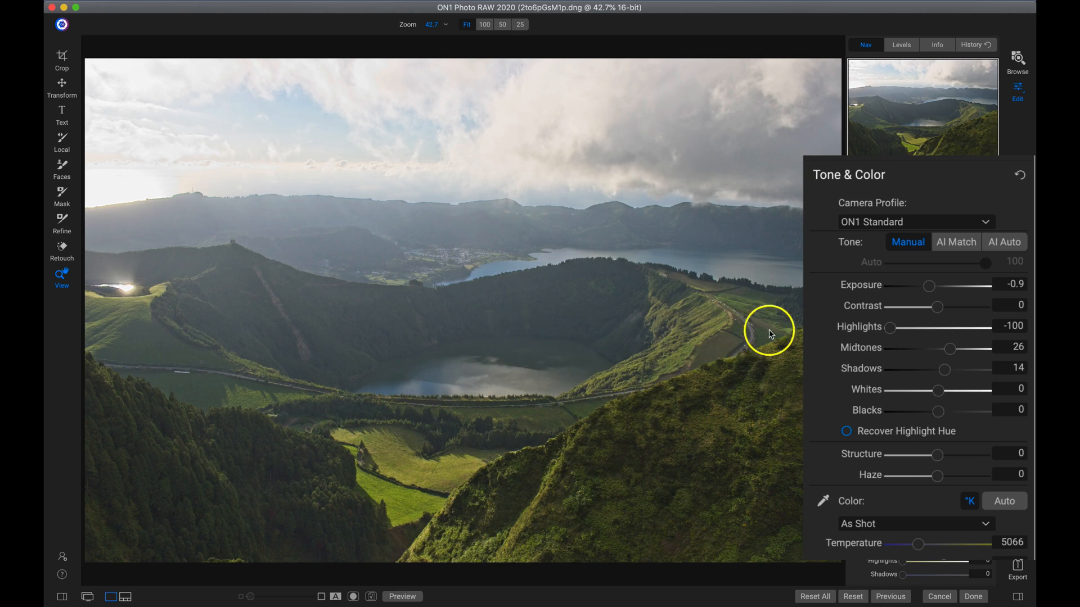
{"action": "mouse_move", "coordinate": [923, 303]}
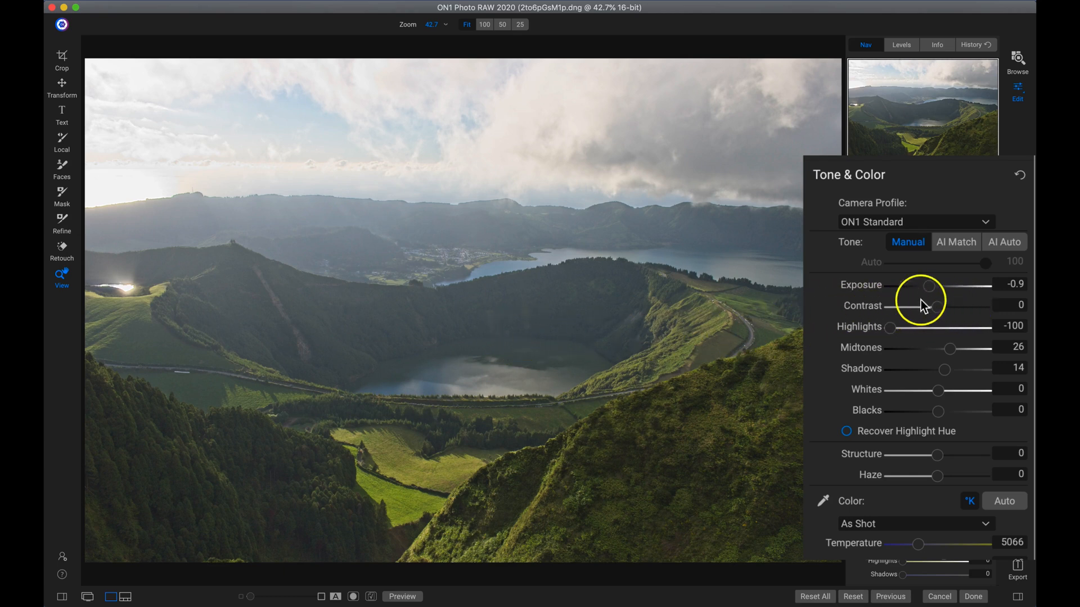
{"action": "left_click_drag", "start_coordinate": [933, 306], "coordinate": [949, 306]}
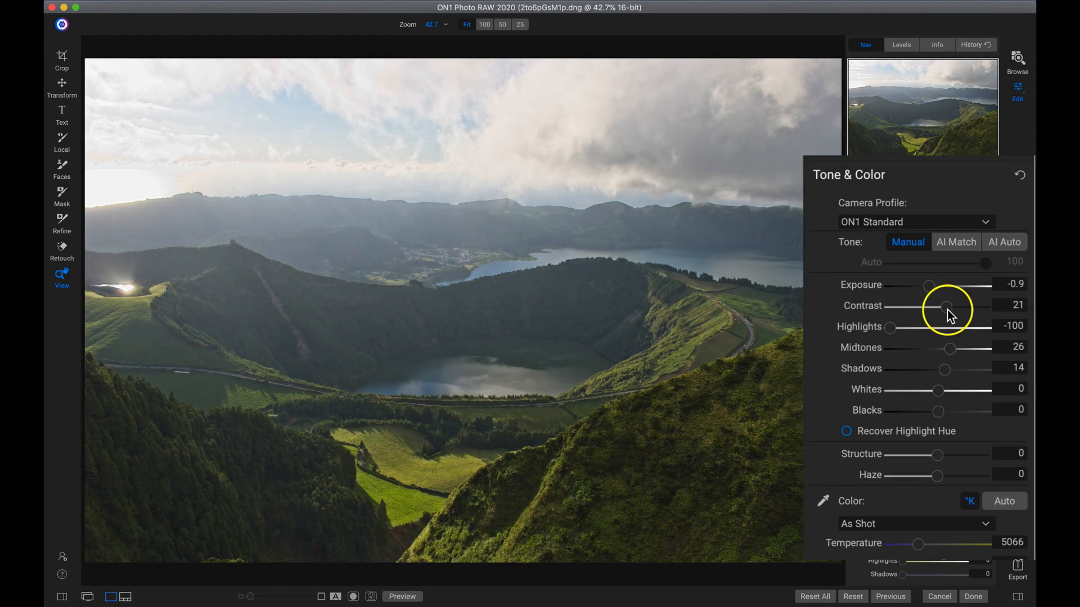
{"action": "left_click_drag", "start_coordinate": [946, 306], "coordinate": [960, 324]}
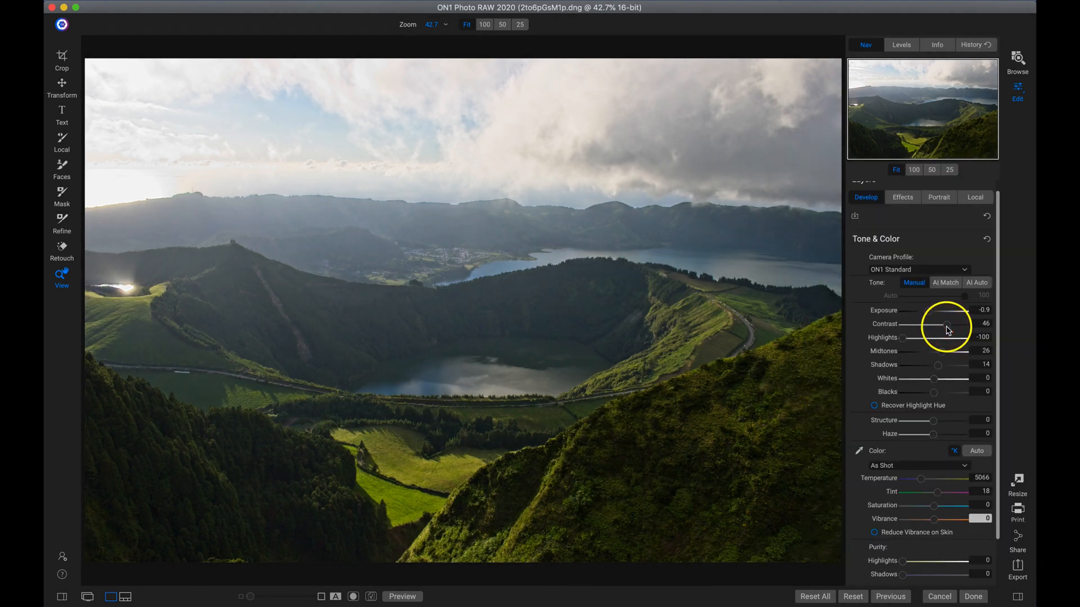
{"action": "mouse_move", "coordinate": [1012, 299]}
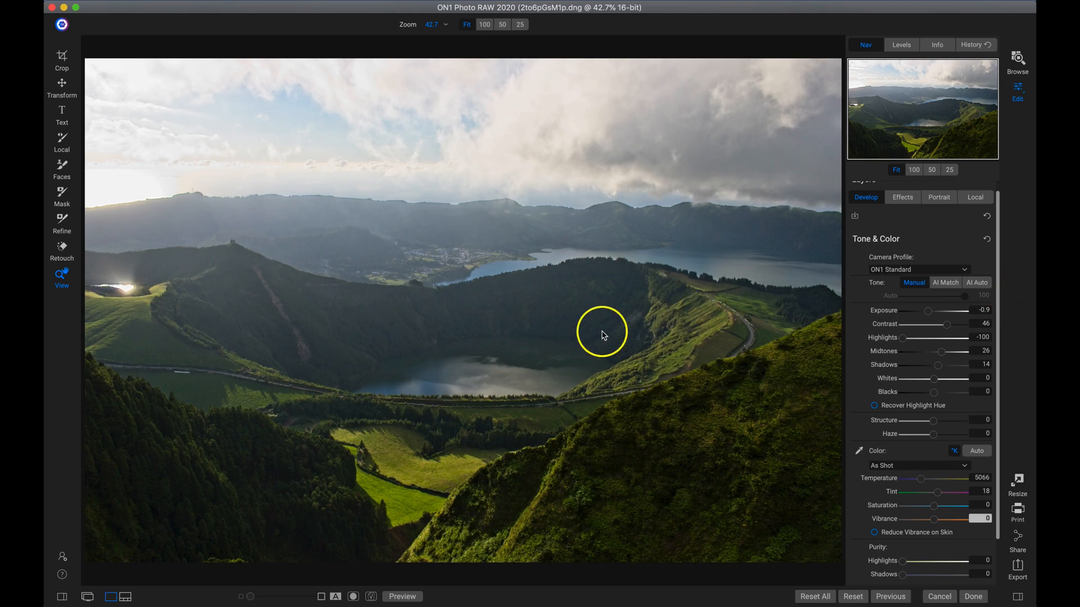
{"action": "mouse_move", "coordinate": [616, 180]}
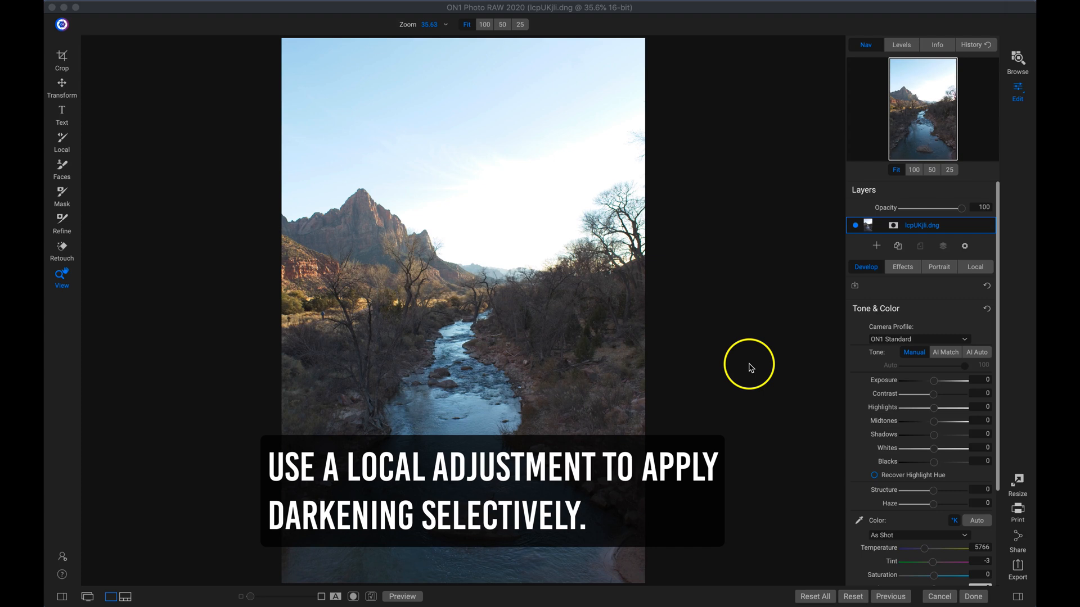
{"action": "mouse_move", "coordinate": [646, 162]}
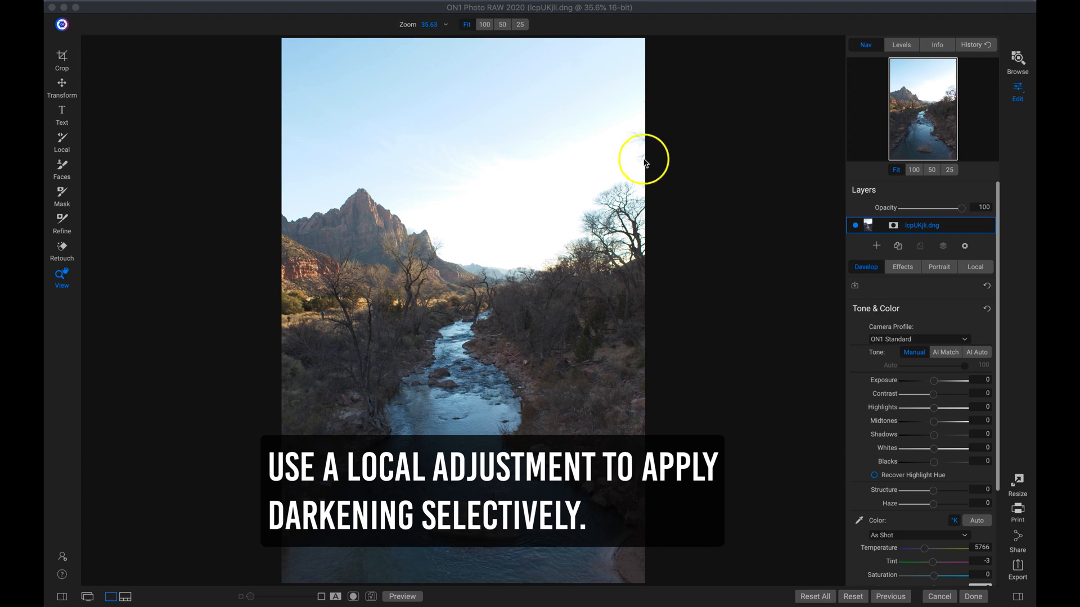
{"action": "mouse_move", "coordinate": [432, 154]}
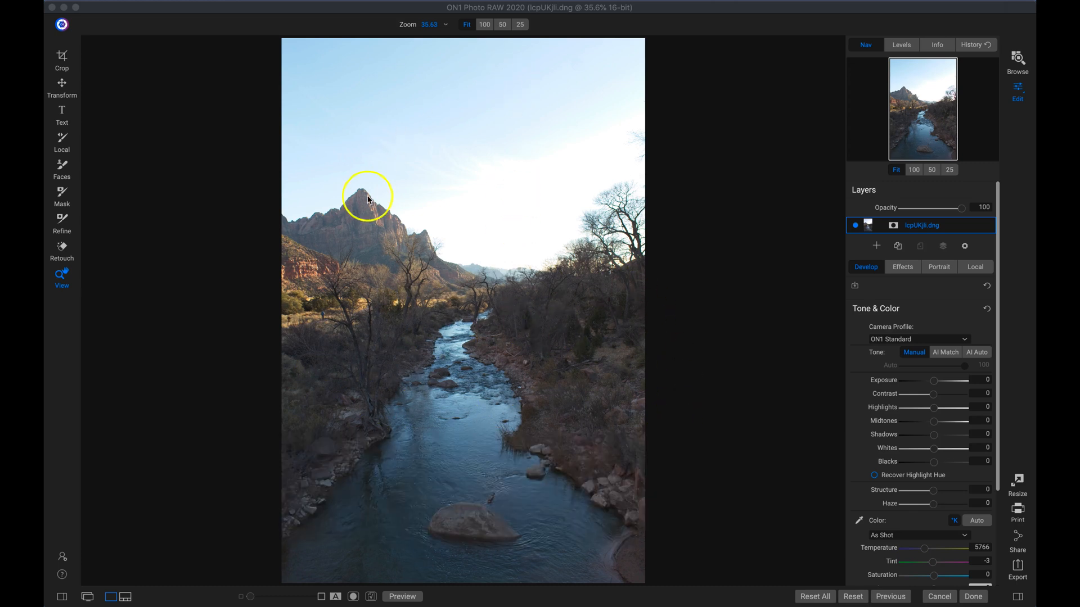
{"action": "mouse_move", "coordinate": [538, 237]}
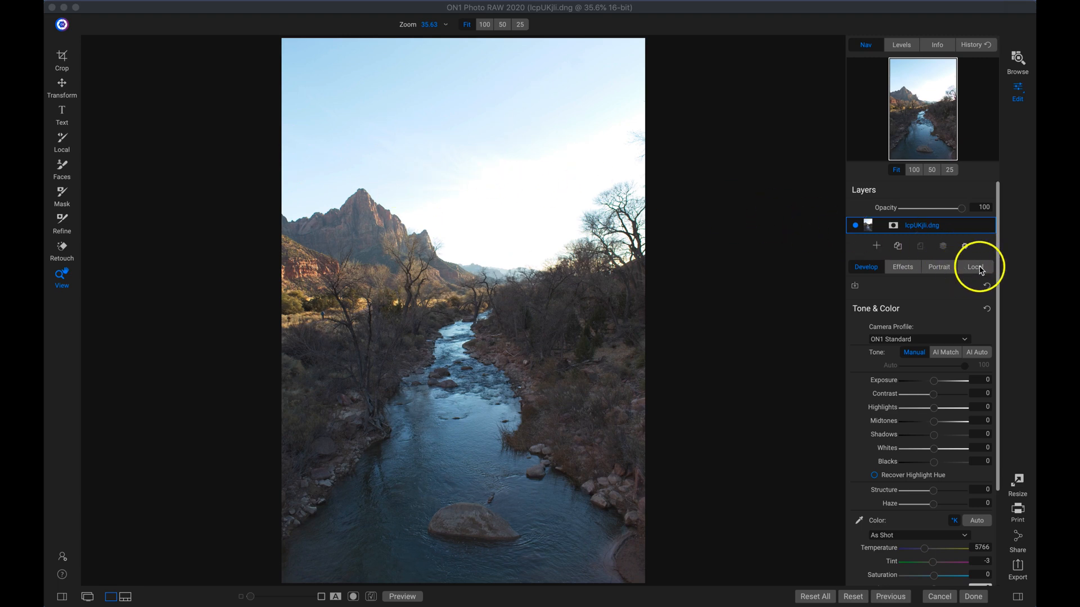
Step: Add a new local adjustment layer to the river-canyon photo
{"action": "left_click", "coordinate": [975, 267]}
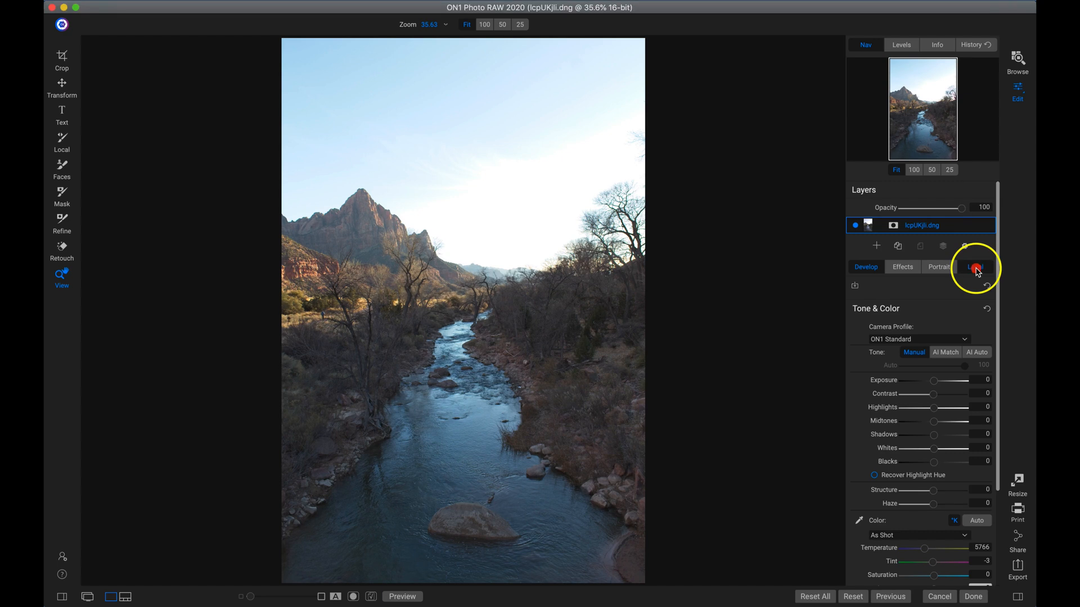
{"action": "left_click", "coordinate": [975, 267]}
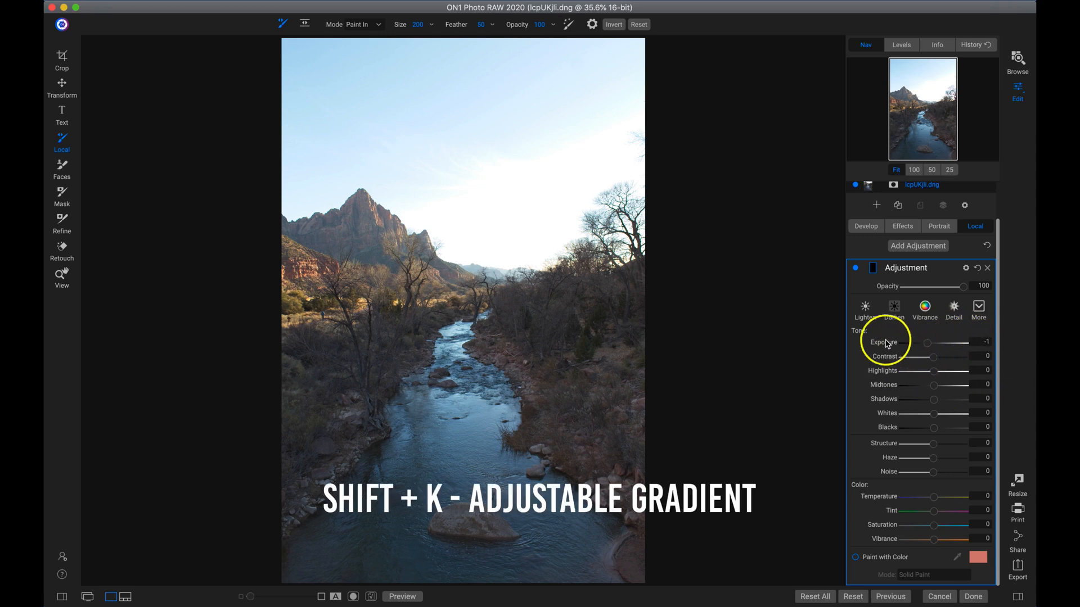
{"action": "mouse_move", "coordinate": [728, 325]}
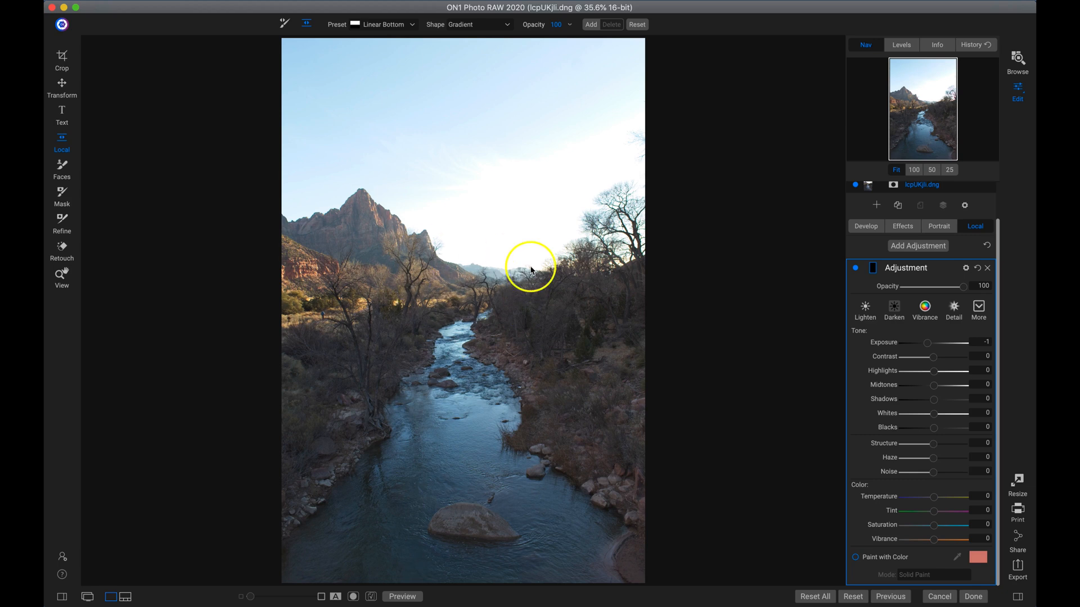
Step: Mask the darkening with a Linear Bottom gradient whose transition sits on the horizon
{"action": "left_click", "coordinate": [383, 24]}
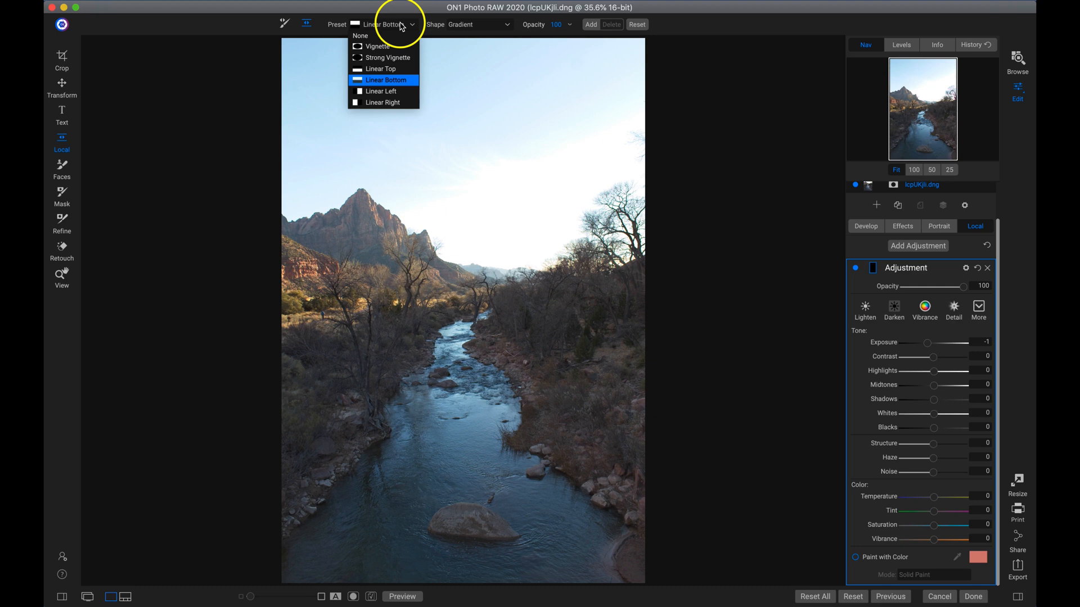
{"action": "mouse_move", "coordinate": [370, 79]}
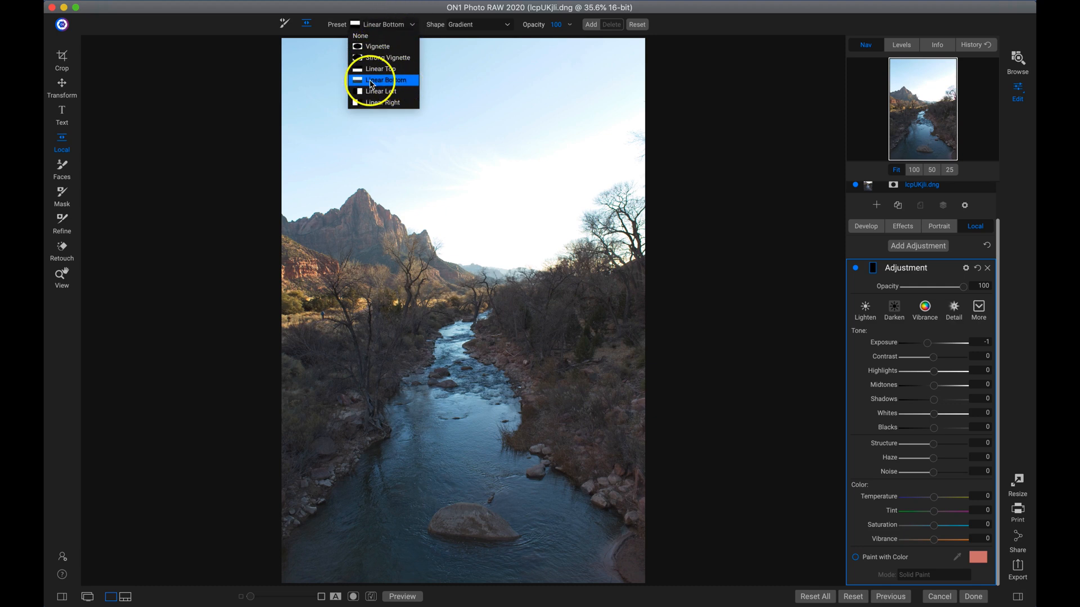
{"action": "mouse_move", "coordinate": [364, 83]}
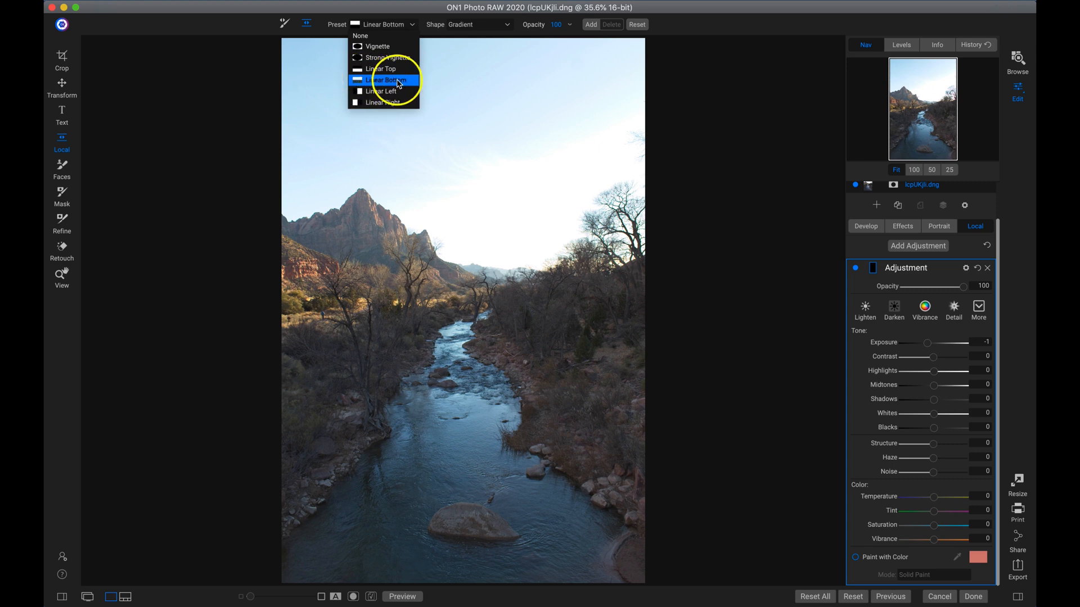
{"action": "left_click", "coordinate": [384, 80]}
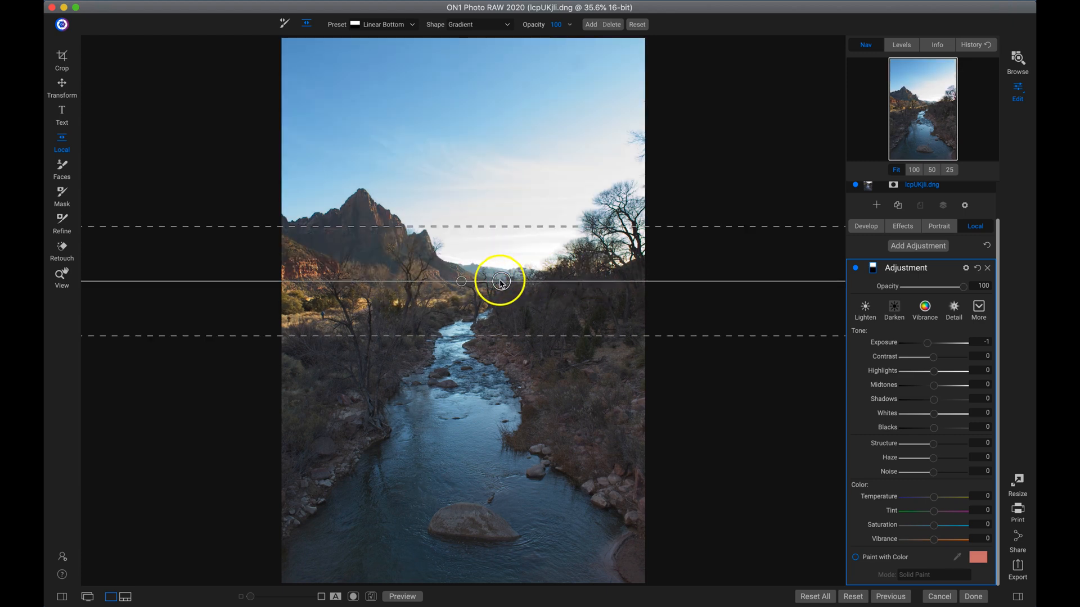
{"action": "left_click_drag", "start_coordinate": [501, 281], "coordinate": [469, 216]}
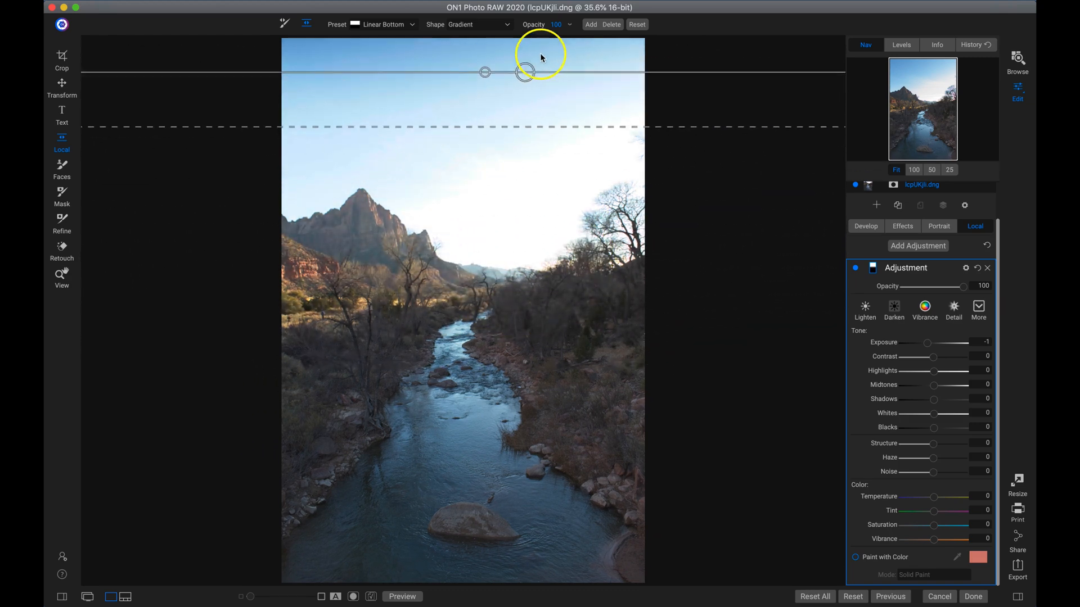
{"action": "left_click_drag", "start_coordinate": [524, 72], "coordinate": [417, 249]}
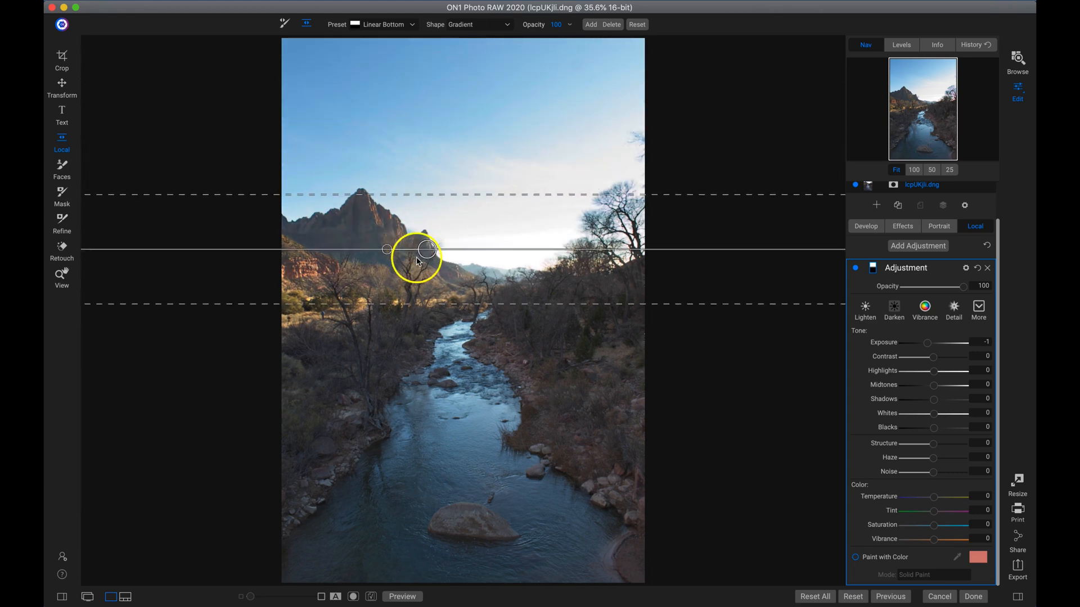
{"action": "left_click_drag", "start_coordinate": [427, 249], "coordinate": [493, 279]}
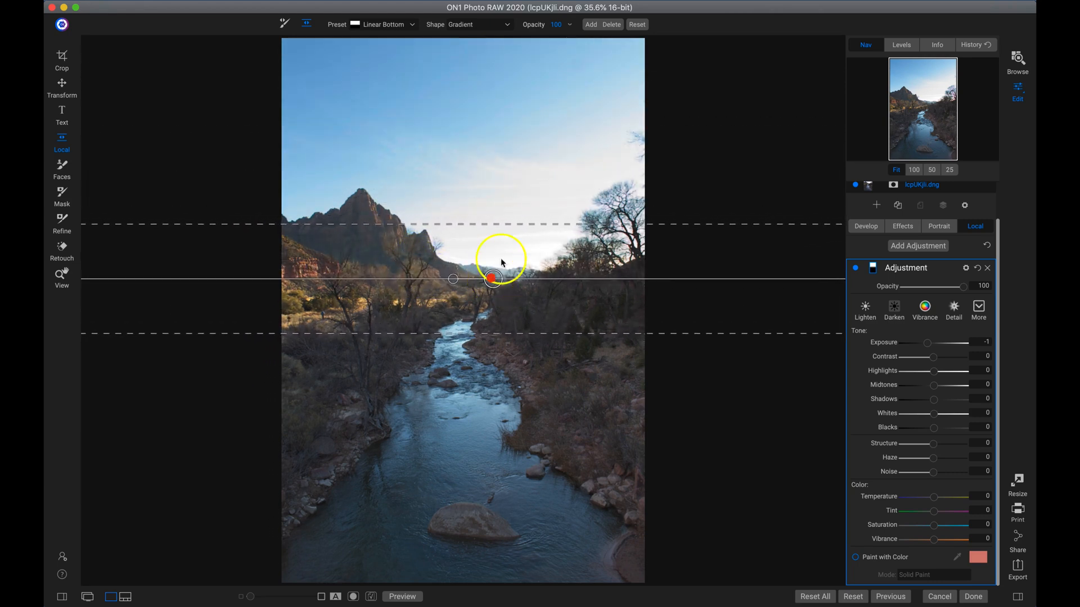
{"action": "left_click_drag", "start_coordinate": [493, 279], "coordinate": [515, 174]}
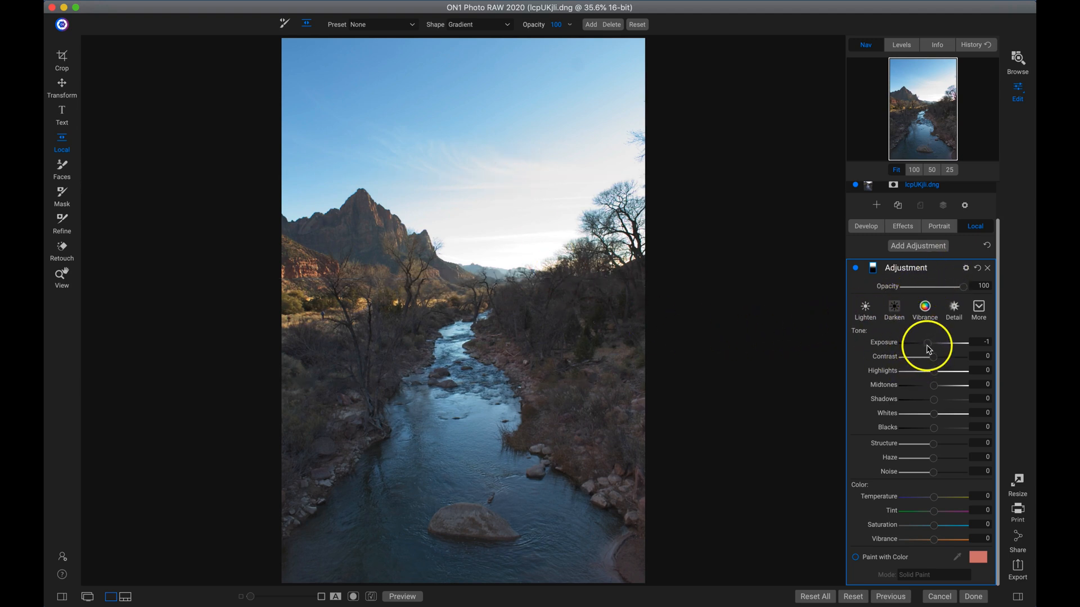
Step: Apply the Darken preset (exposure -1) to the sky adjustment and compare it on/off
{"action": "left_click_drag", "start_coordinate": [936, 343], "coordinate": [923, 343]}
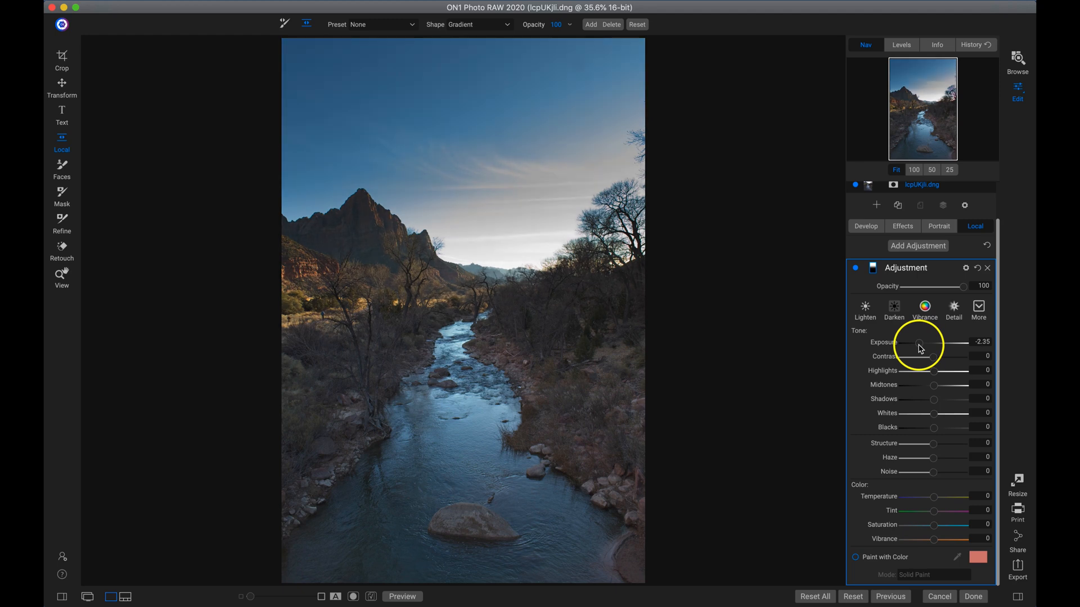
{"action": "left_click_drag", "start_coordinate": [908, 342], "coordinate": [926, 342]}
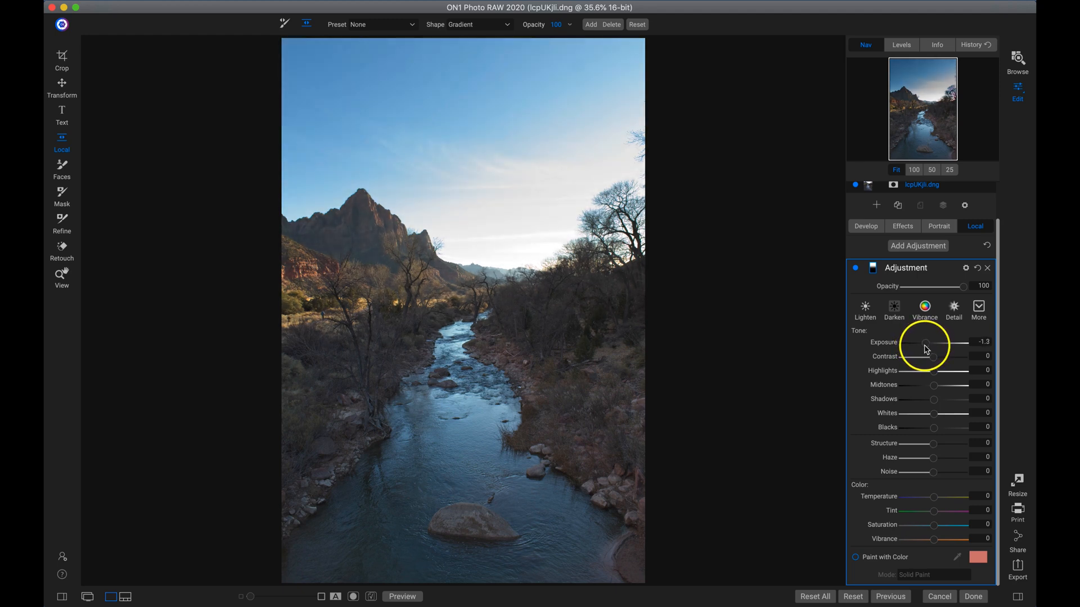
{"action": "left_click_drag", "start_coordinate": [925, 347], "coordinate": [451, 281]}
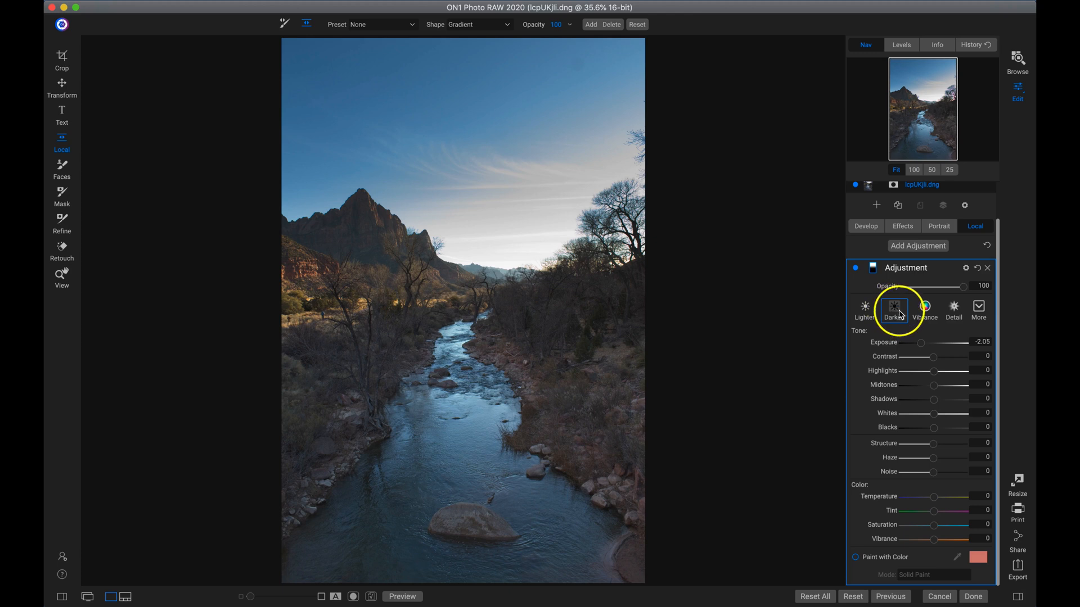
{"action": "left_click", "coordinate": [895, 310]}
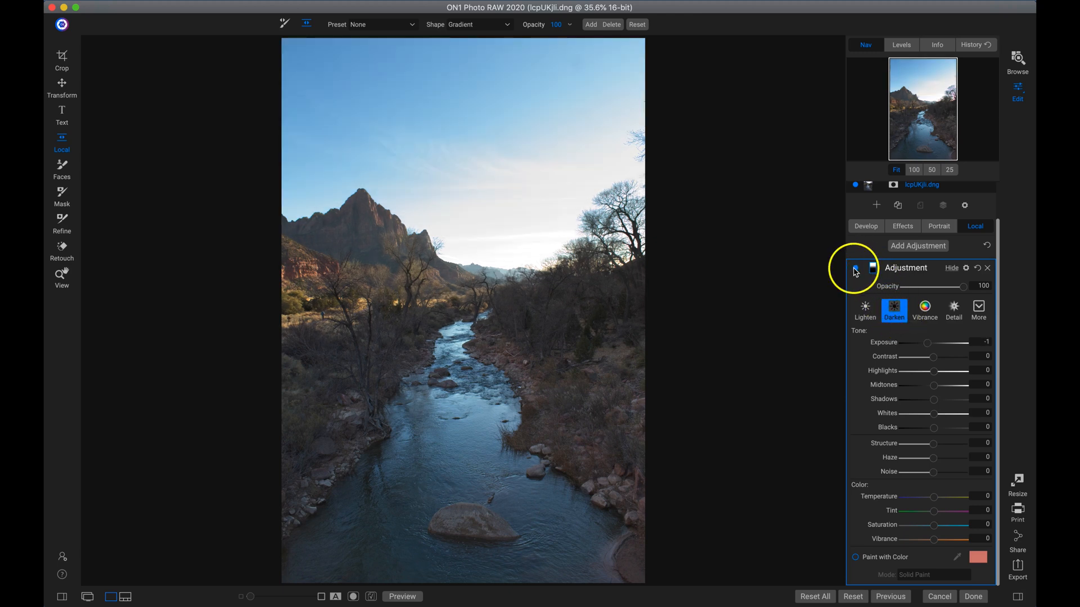
{"action": "left_click", "coordinate": [855, 268]}
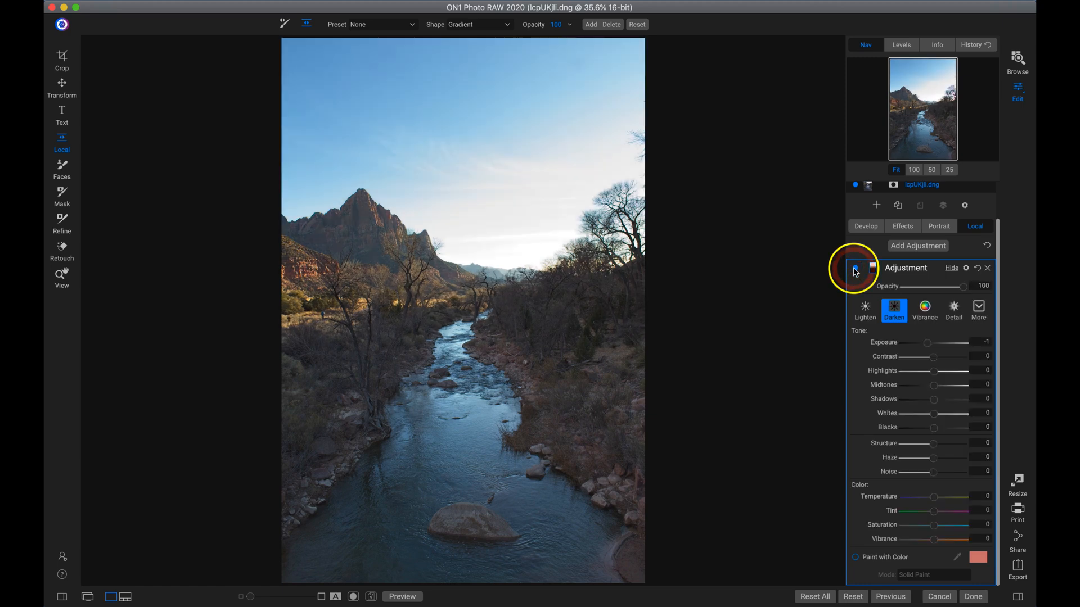
{"action": "left_click", "coordinate": [856, 267]}
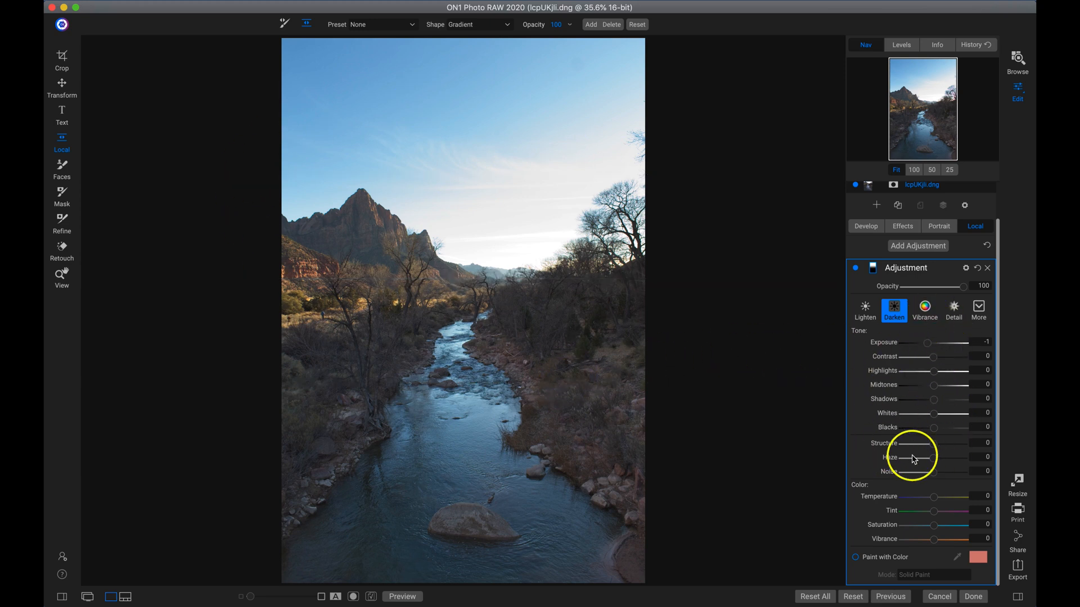
{"action": "mouse_move", "coordinate": [937, 527]}
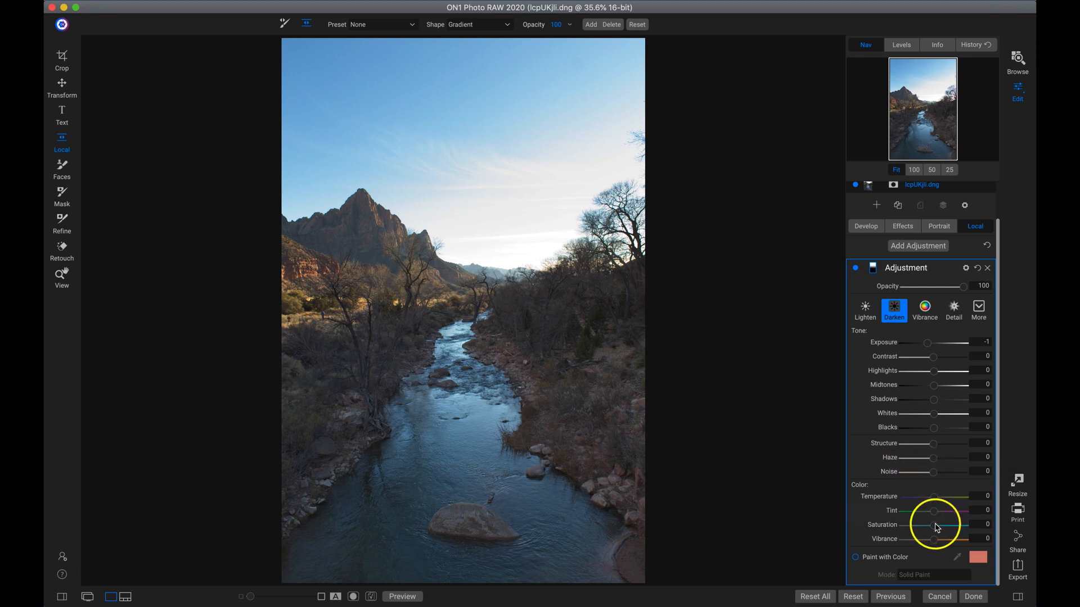
Step: Set the sky adjustment's Saturation to 43 and Highlights to -50, checking at 100%
{"action": "left_click_drag", "start_coordinate": [935, 525], "coordinate": [948, 525]}
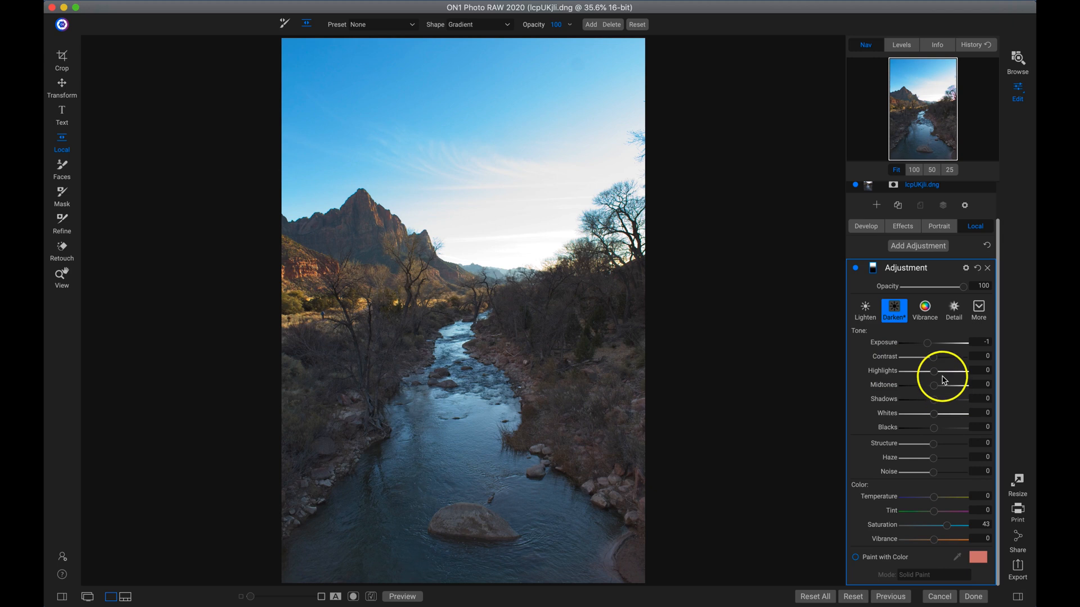
{"action": "left_click_drag", "start_coordinate": [952, 371], "coordinate": [921, 371]}
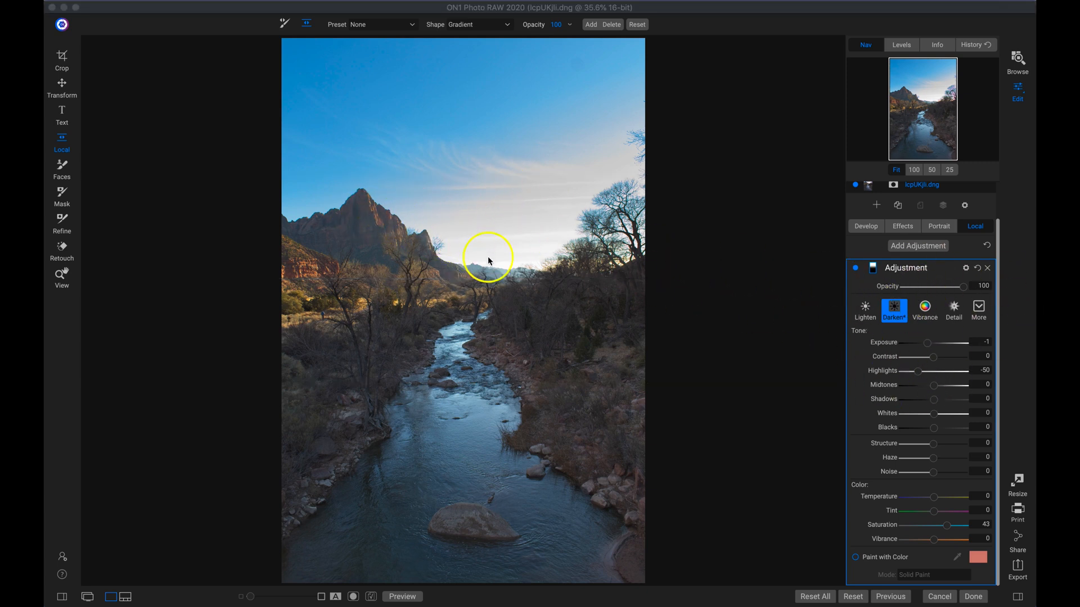
{"action": "left_click_drag", "start_coordinate": [488, 260], "coordinate": [365, 229]}
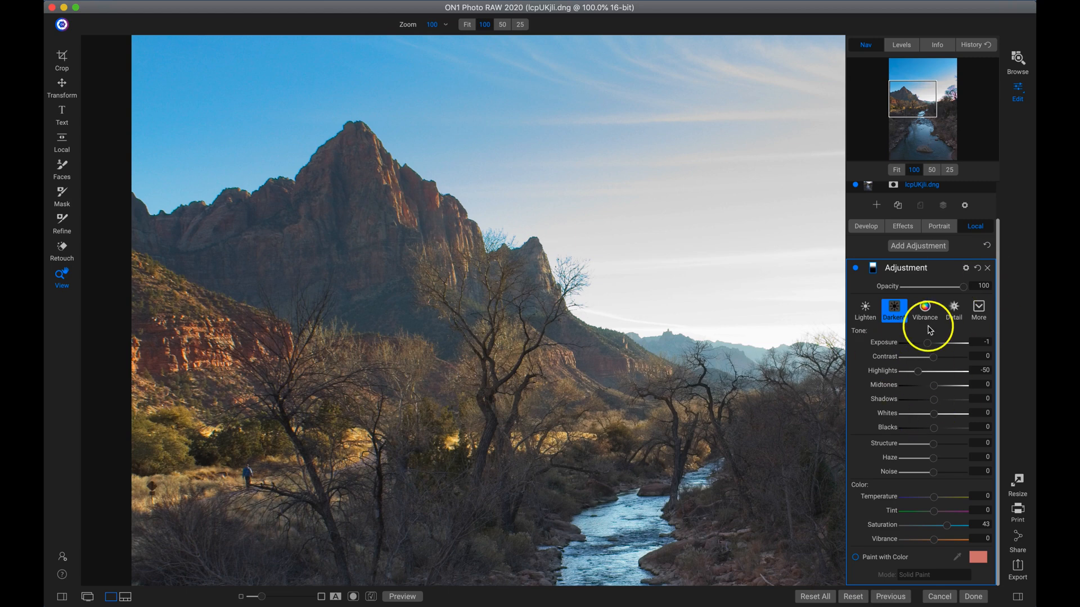
Step: Protect shadows at 64 in the sky adjustment's blending options and fit the photo in view
{"action": "left_click", "coordinate": [965, 268]}
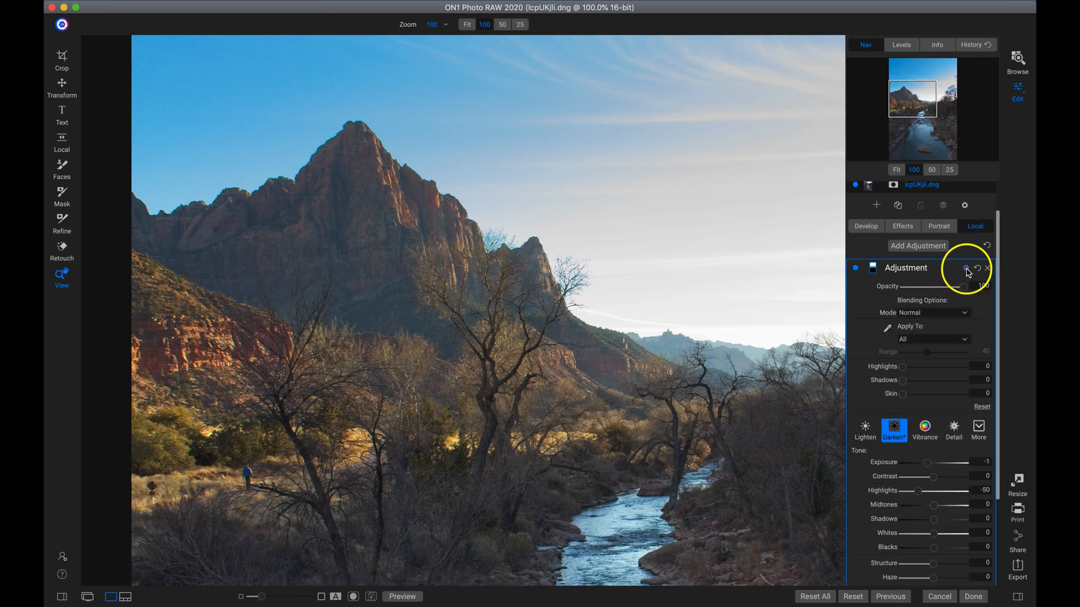
{"action": "left_click", "coordinate": [966, 268]}
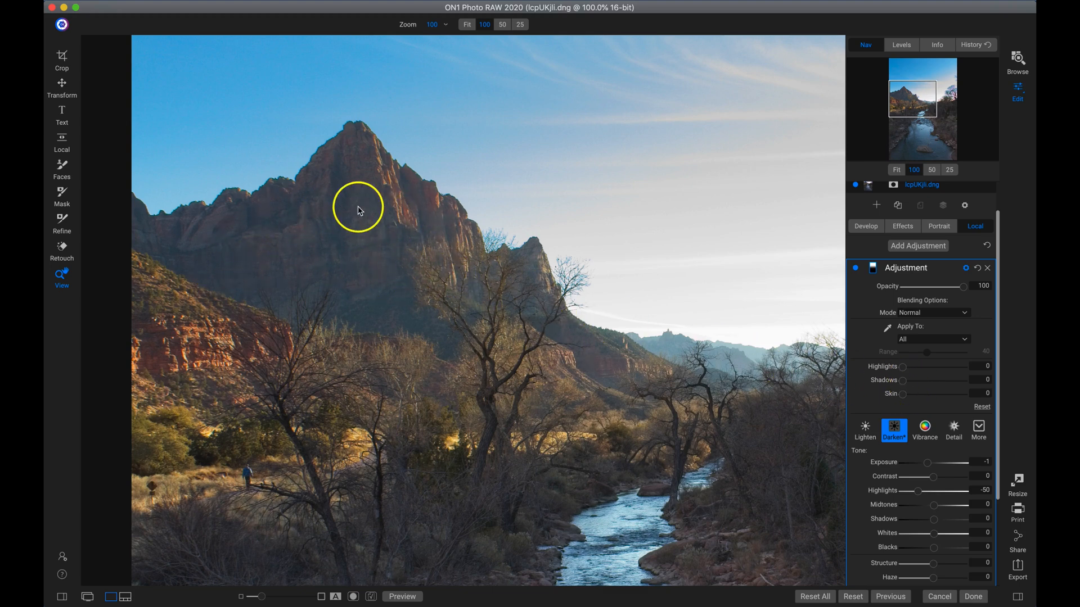
{"action": "mouse_move", "coordinate": [909, 389]}
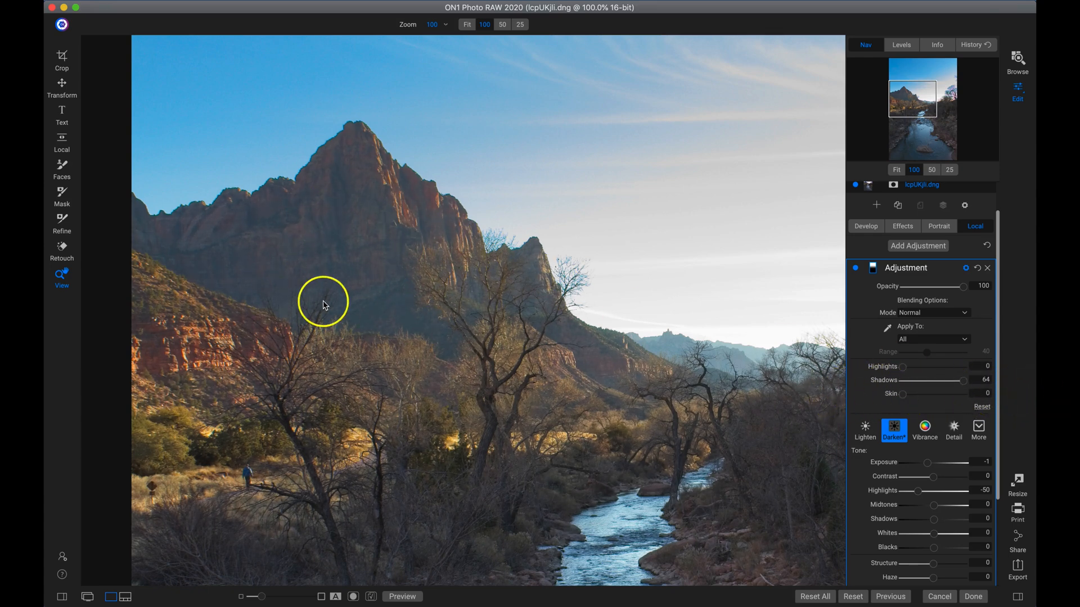
{"action": "mouse_move", "coordinate": [896, 295]}
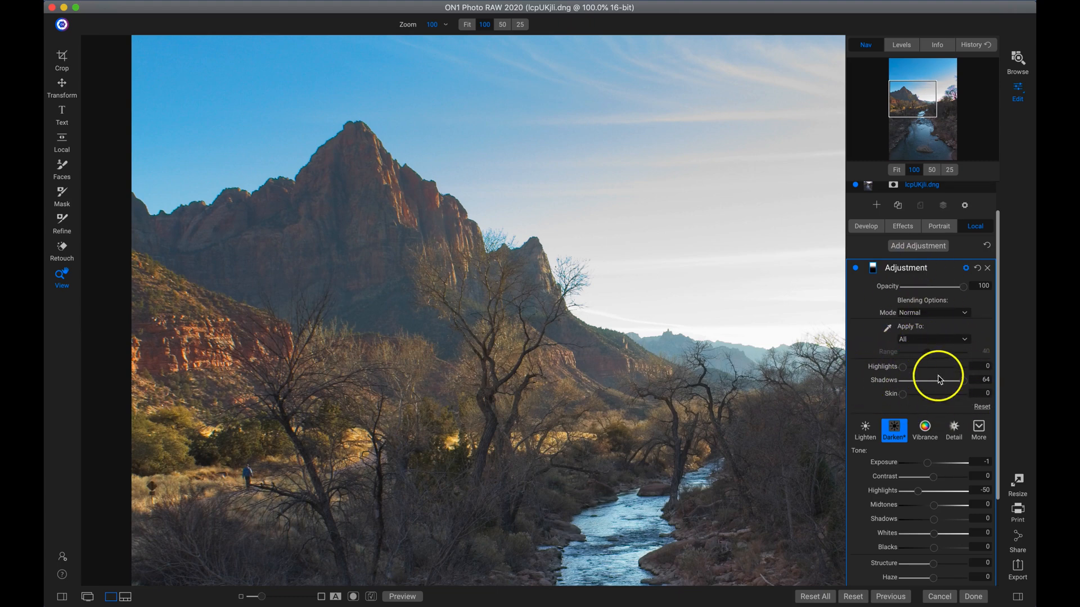
{"action": "left_click", "coordinate": [467, 24]}
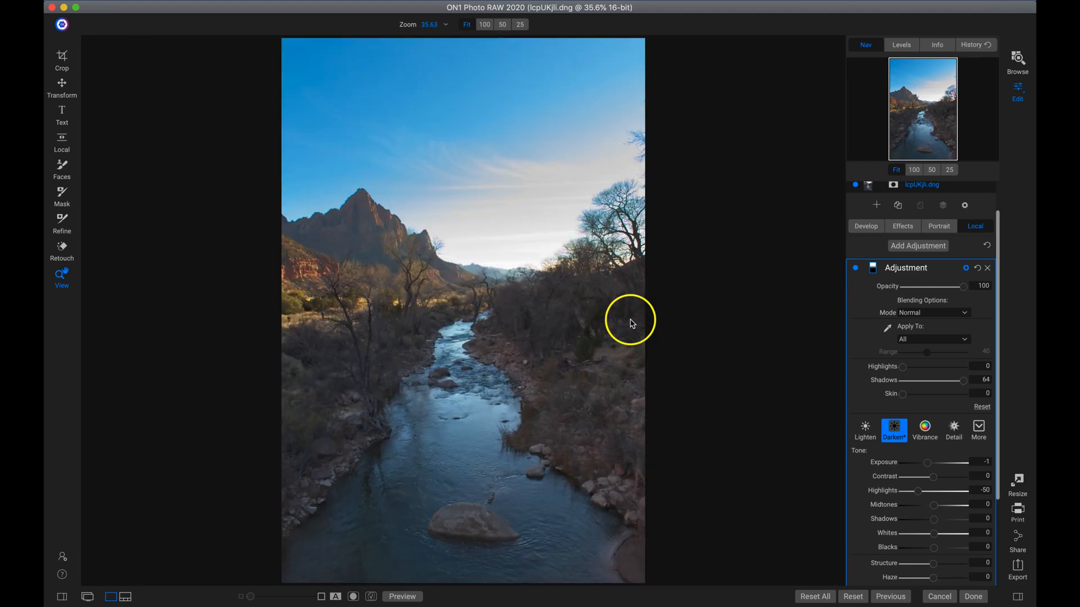
{"action": "left_click", "coordinate": [856, 269]}
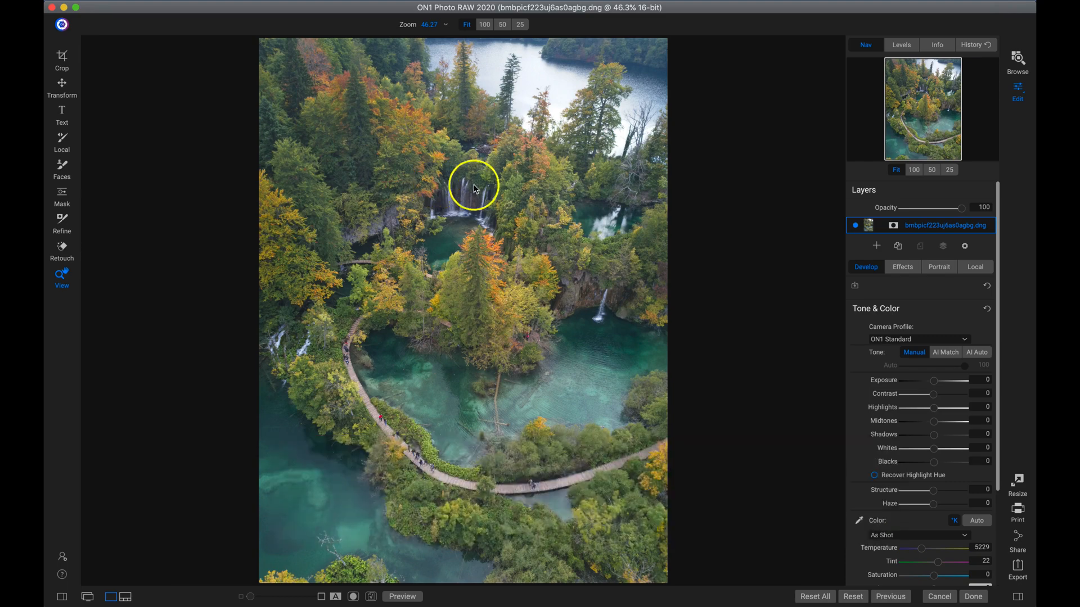
Step: Add a Curves filter from Effects to the aerial lakes photo
{"action": "left_click", "coordinate": [903, 267]}
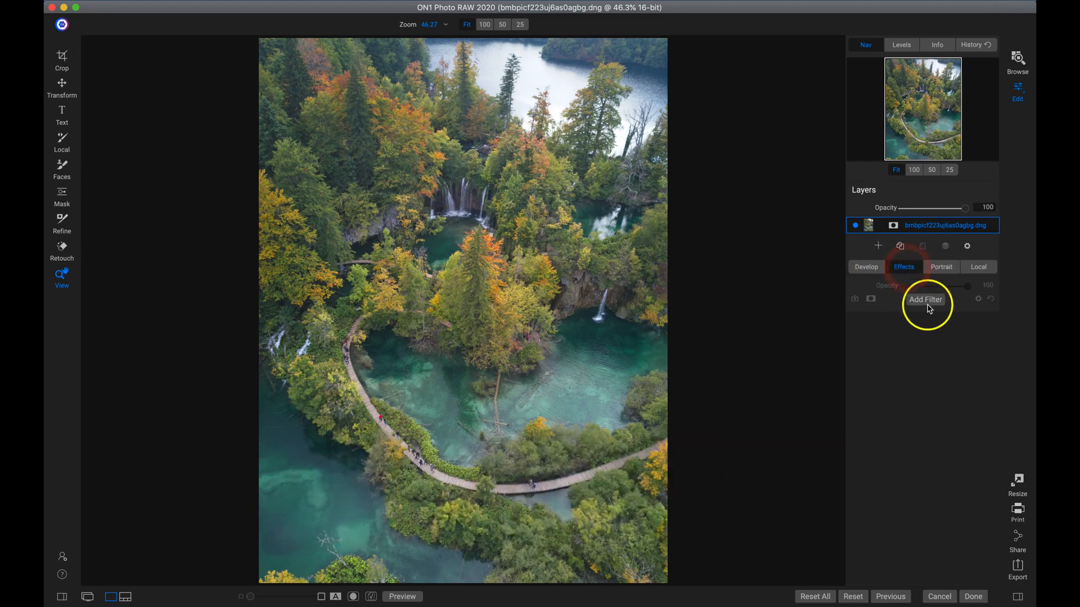
{"action": "left_click", "coordinate": [924, 299]}
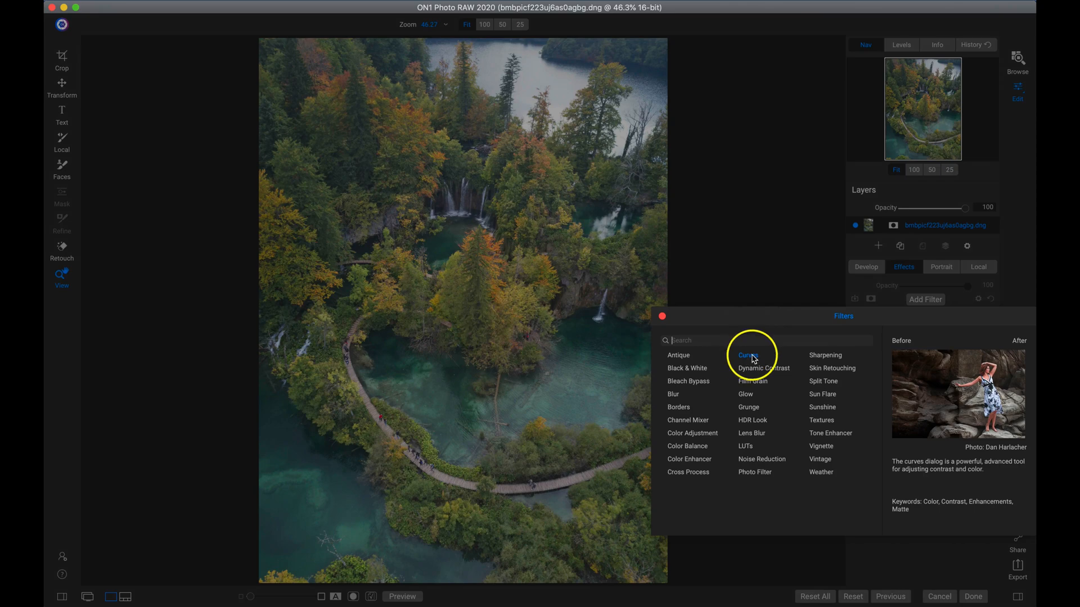
{"action": "left_click", "coordinate": [747, 355]}
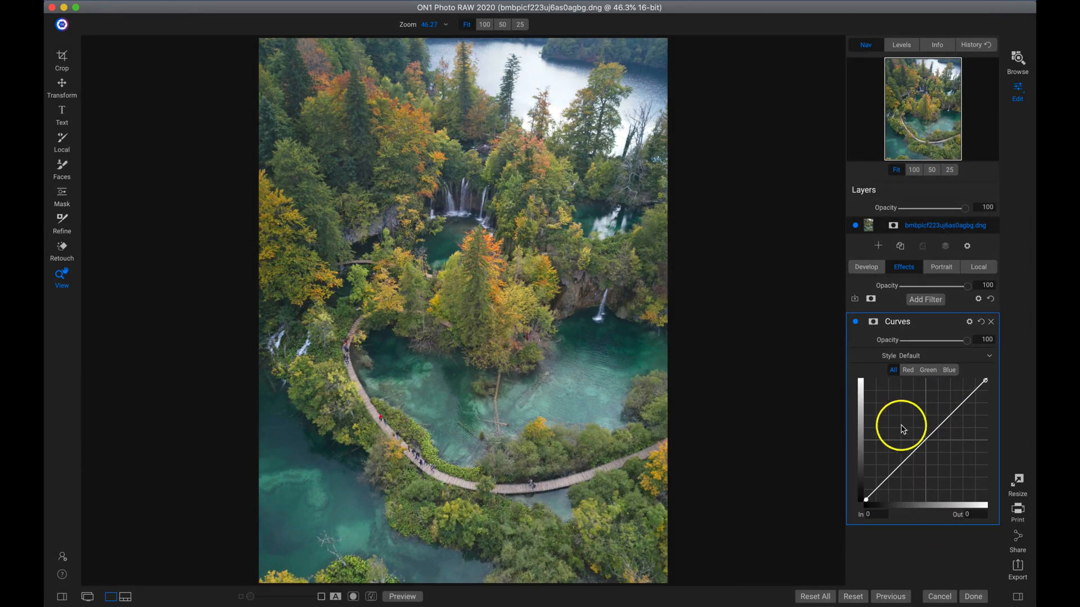
{"action": "mouse_move", "coordinate": [984, 383]}
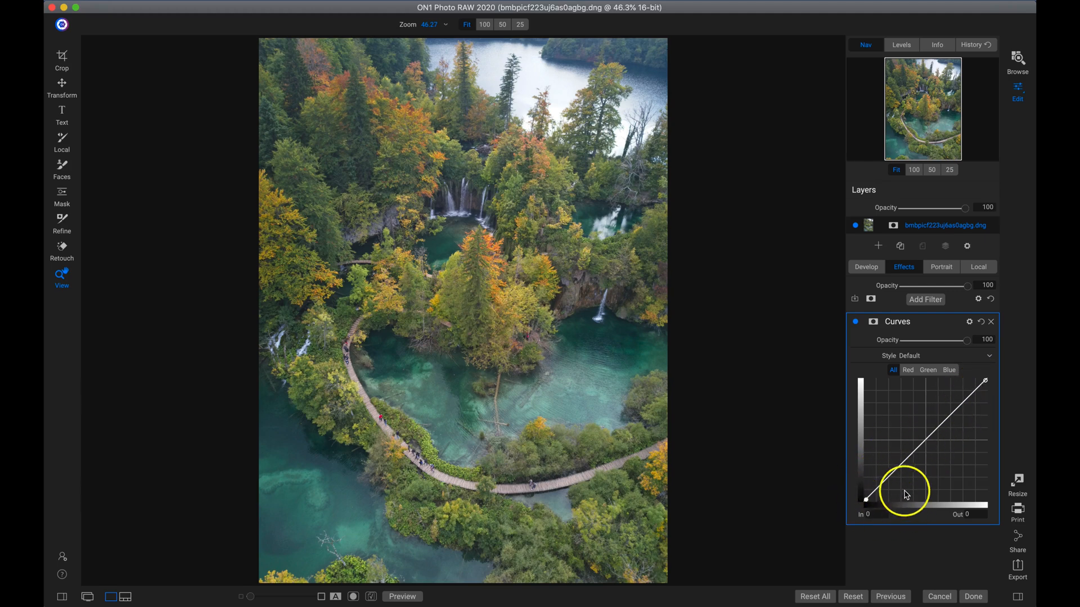
{"action": "left_click_drag", "start_coordinate": [905, 494], "coordinate": [878, 501]}
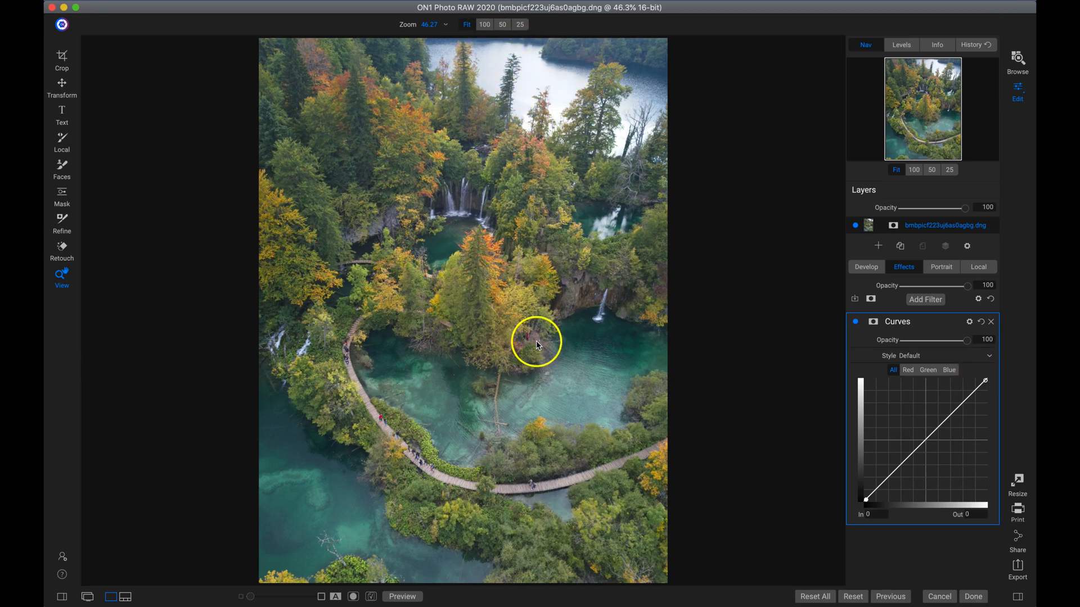
{"action": "mouse_move", "coordinate": [549, 446]}
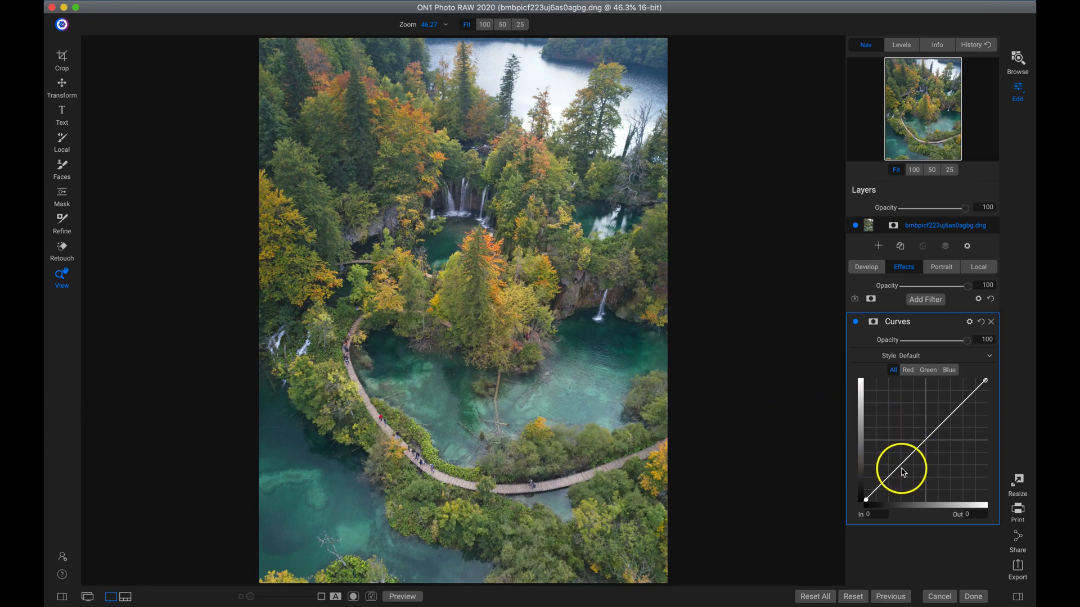
Step: Drag the curve's shadow point down to deepen the shadows
{"action": "left_click_drag", "start_coordinate": [902, 472], "coordinate": [866, 500]}
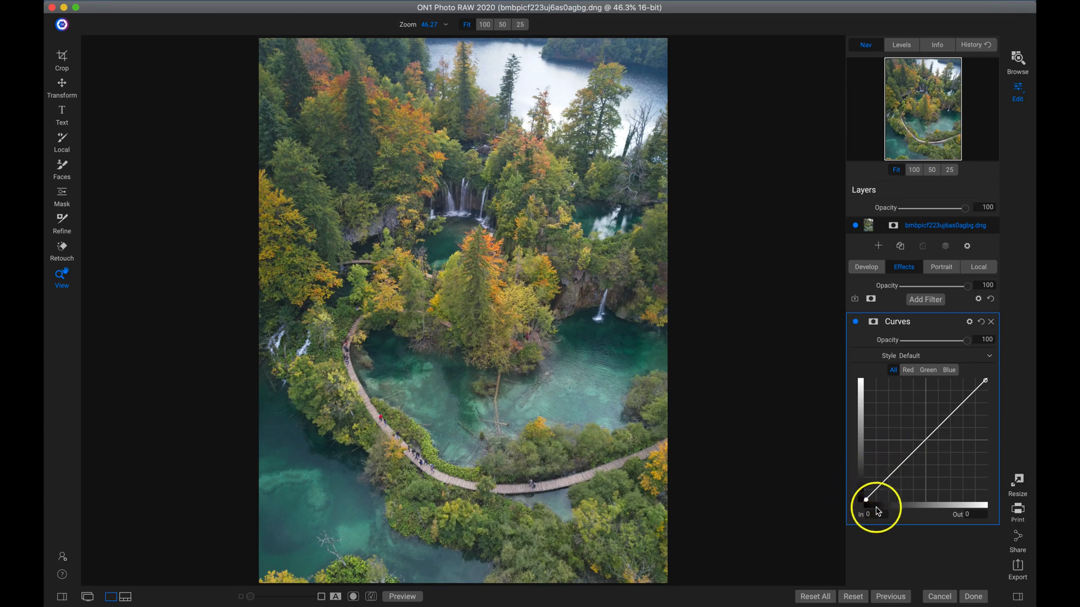
{"action": "mouse_move", "coordinate": [906, 463]}
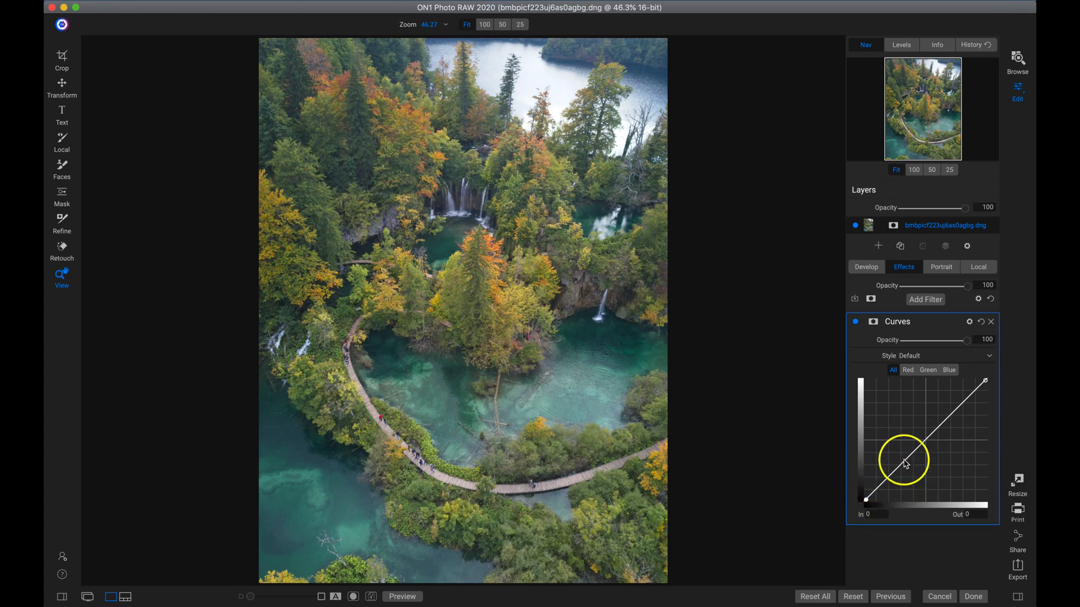
{"action": "left_click_drag", "start_coordinate": [906, 462], "coordinate": [896, 479]}
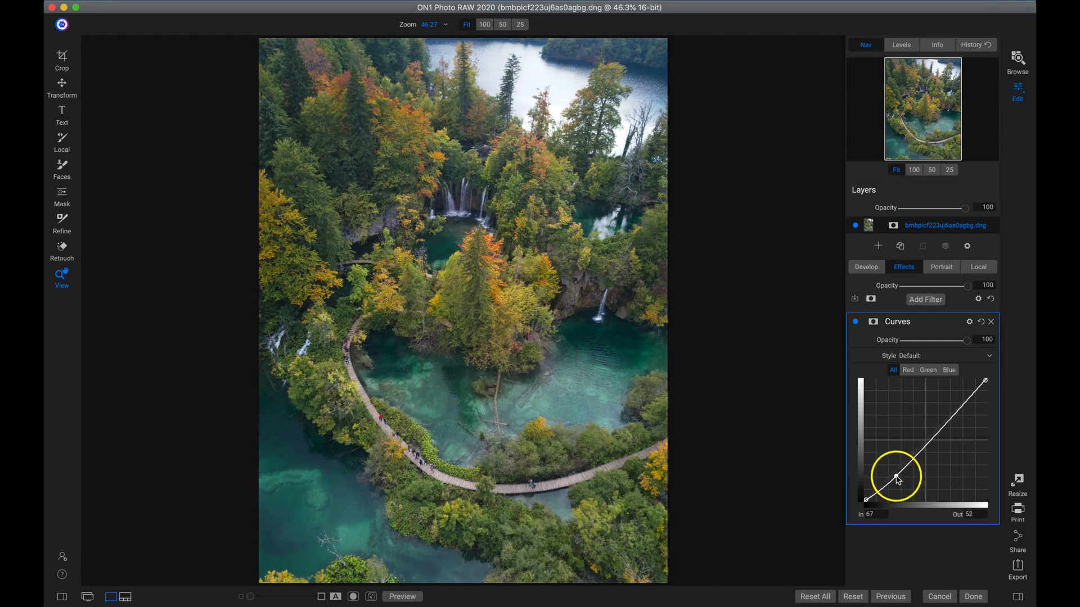
{"action": "left_click_drag", "start_coordinate": [895, 478], "coordinate": [898, 485]}
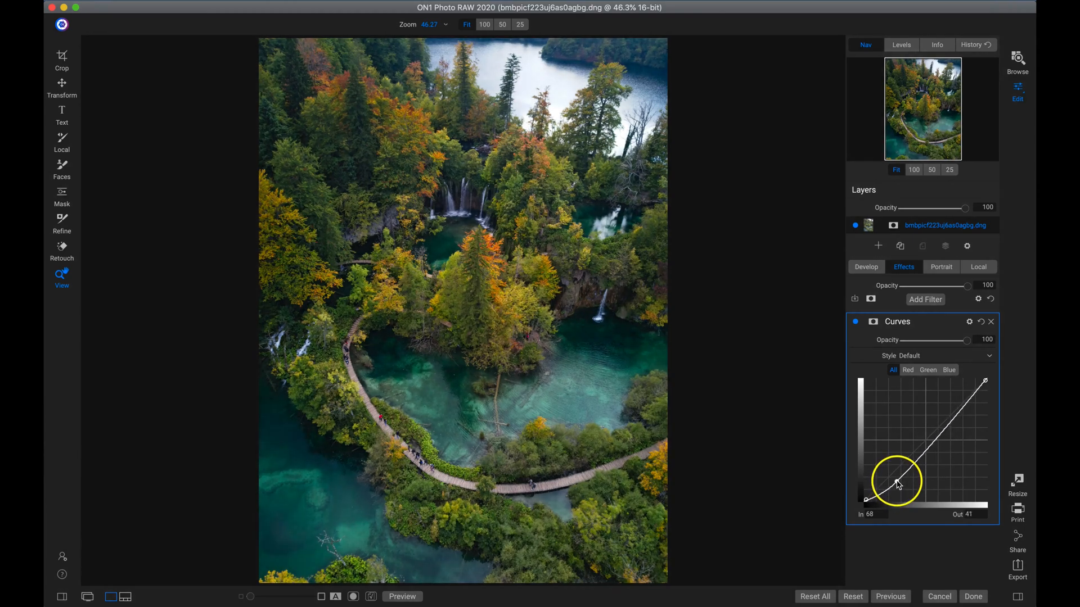
{"action": "left_click_drag", "start_coordinate": [893, 482], "coordinate": [896, 483]}
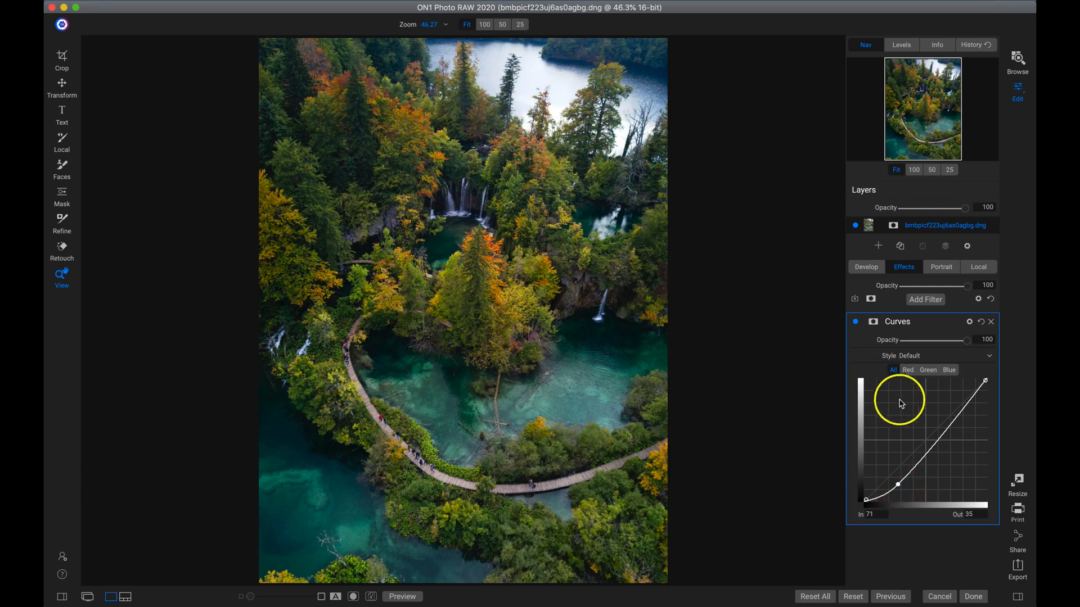
{"action": "left_click_drag", "start_coordinate": [902, 404], "coordinate": [902, 480]}
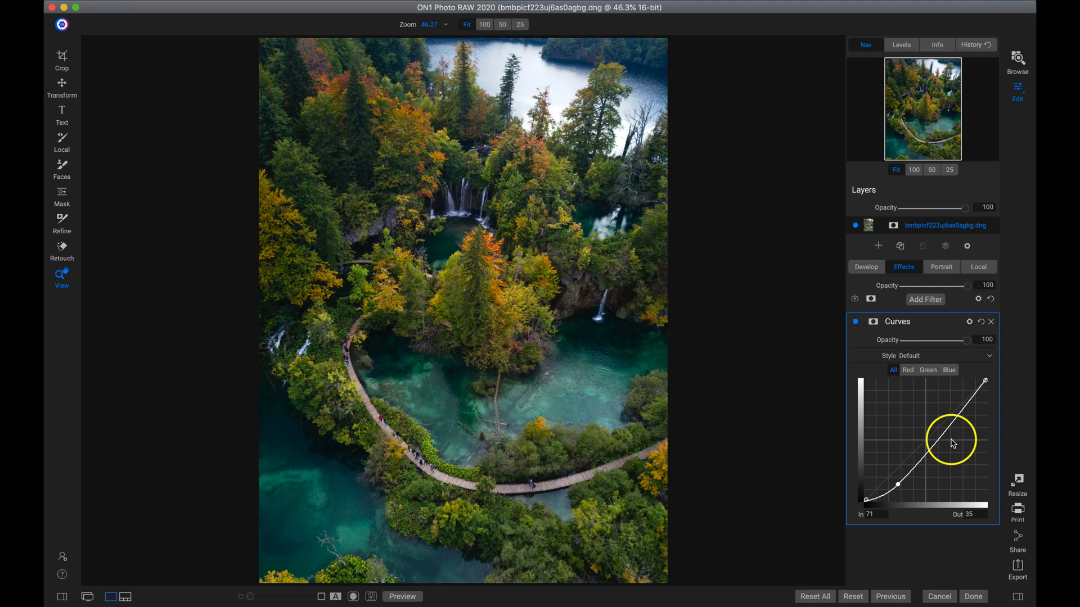
Step: Add and raise a midtone point for an S-curve, then compare the filter on/off
{"action": "left_click_drag", "start_coordinate": [951, 442], "coordinate": [933, 451]}
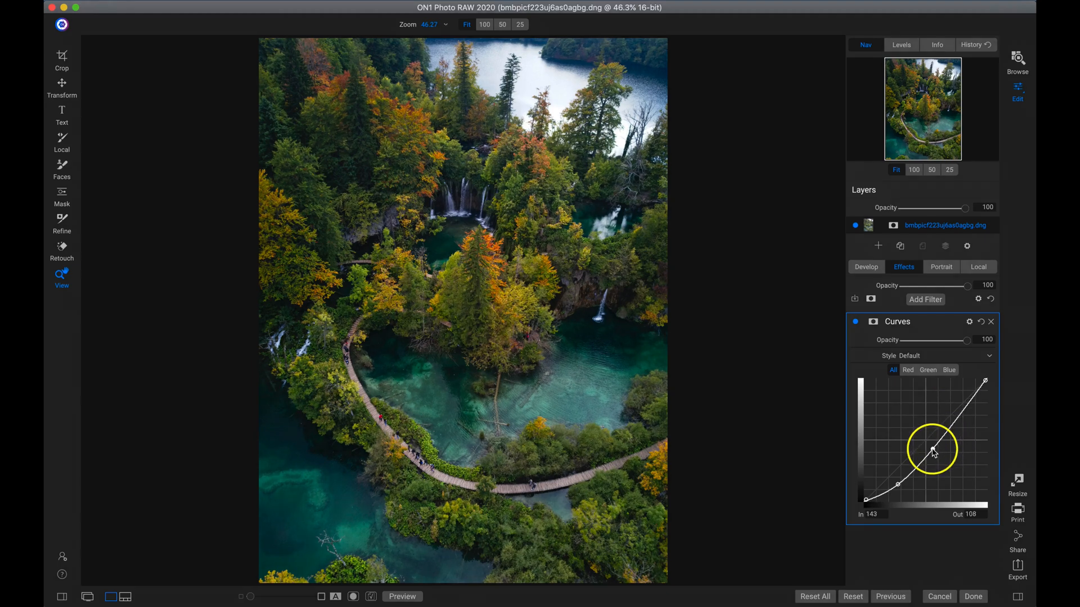
{"action": "left_click_drag", "start_coordinate": [933, 452], "coordinate": [929, 423]}
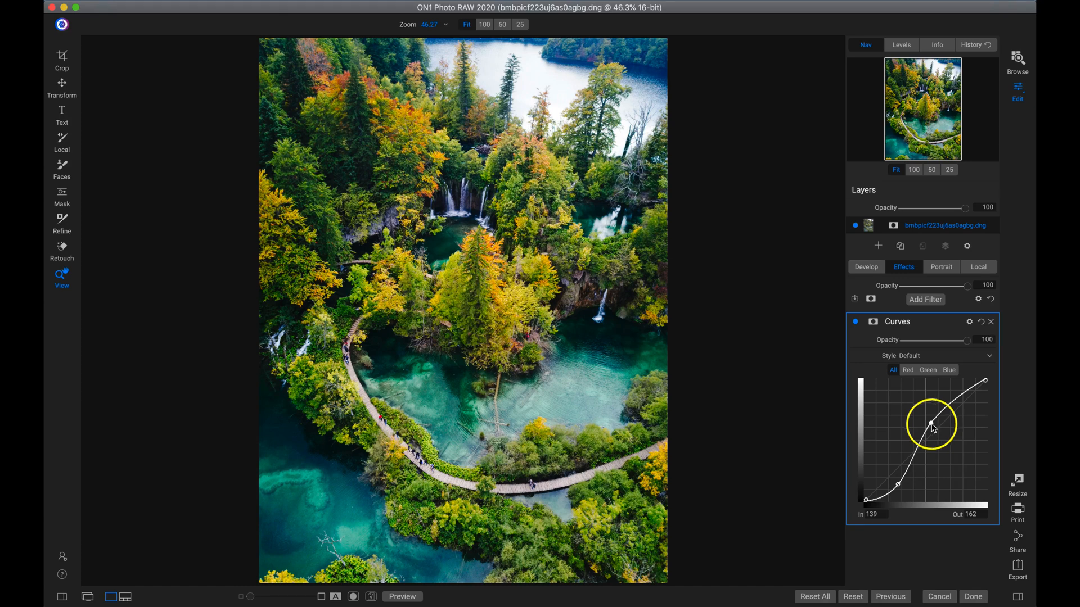
{"action": "left_click_drag", "start_coordinate": [931, 423], "coordinate": [939, 435]}
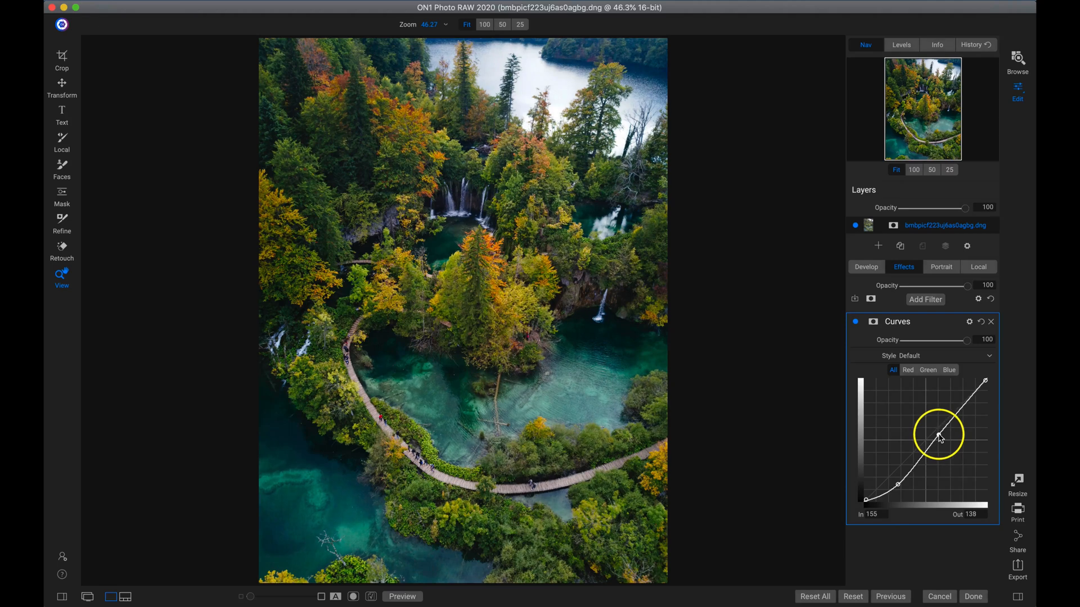
{"action": "left_click_drag", "start_coordinate": [939, 436], "coordinate": [949, 426]}
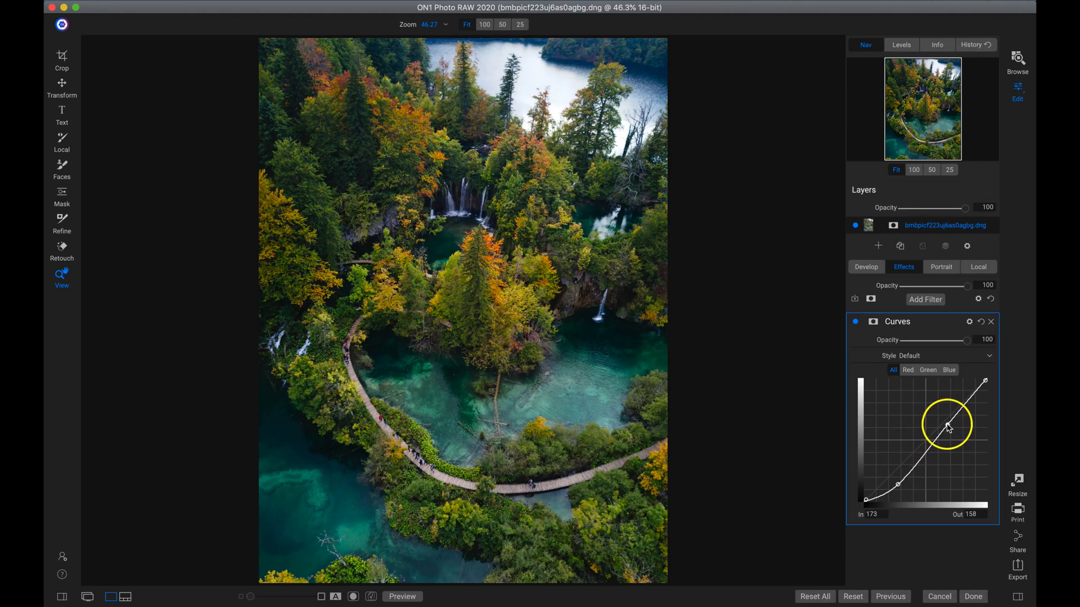
{"action": "left_click", "coordinate": [947, 425]}
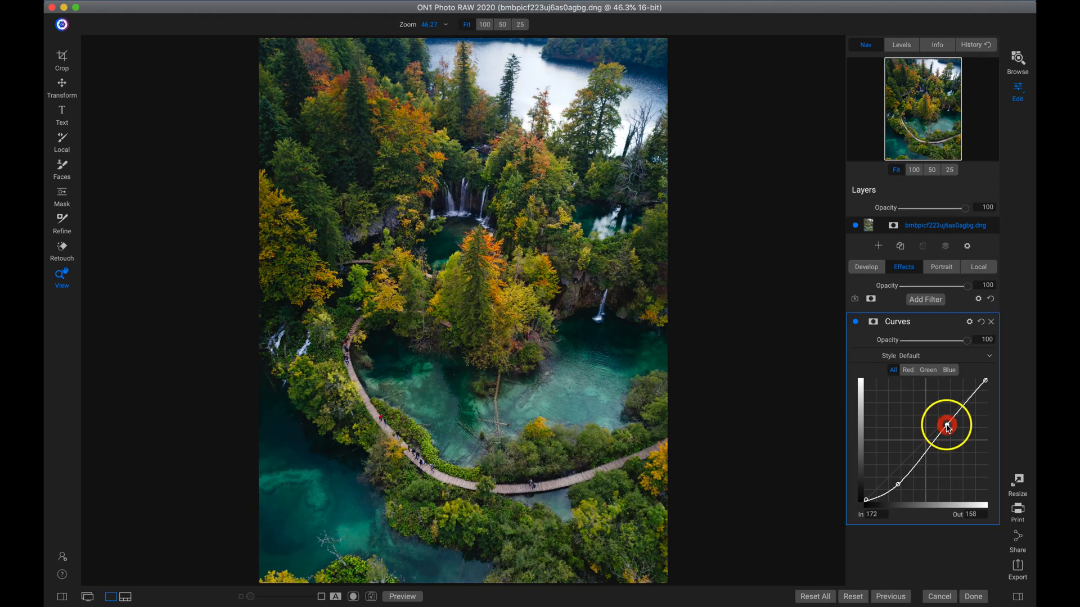
{"action": "left_click_drag", "start_coordinate": [945, 425], "coordinate": [951, 421]}
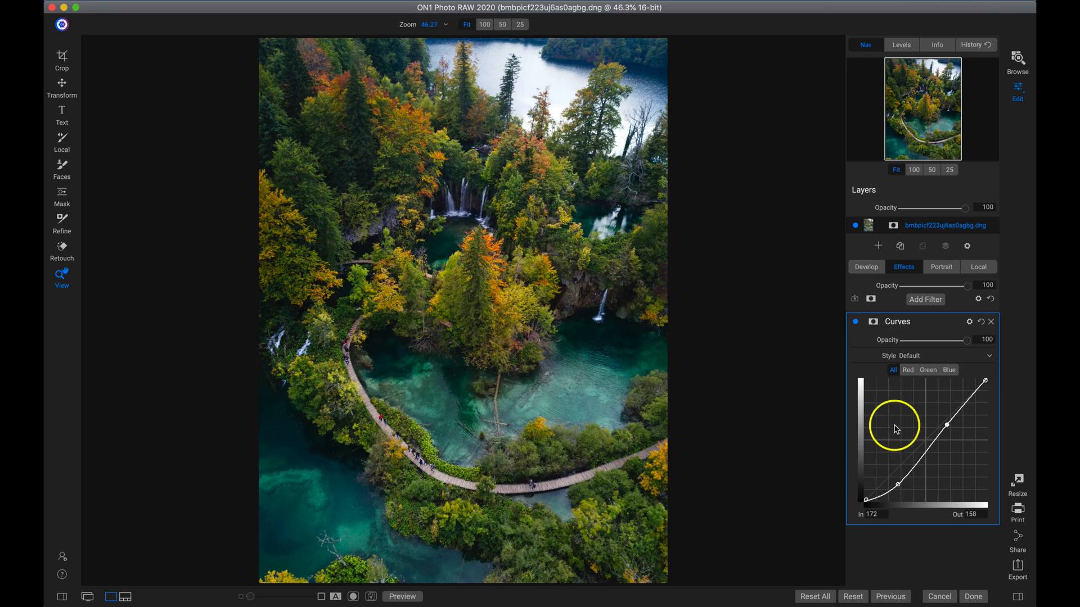
{"action": "left_click", "coordinate": [855, 321]}
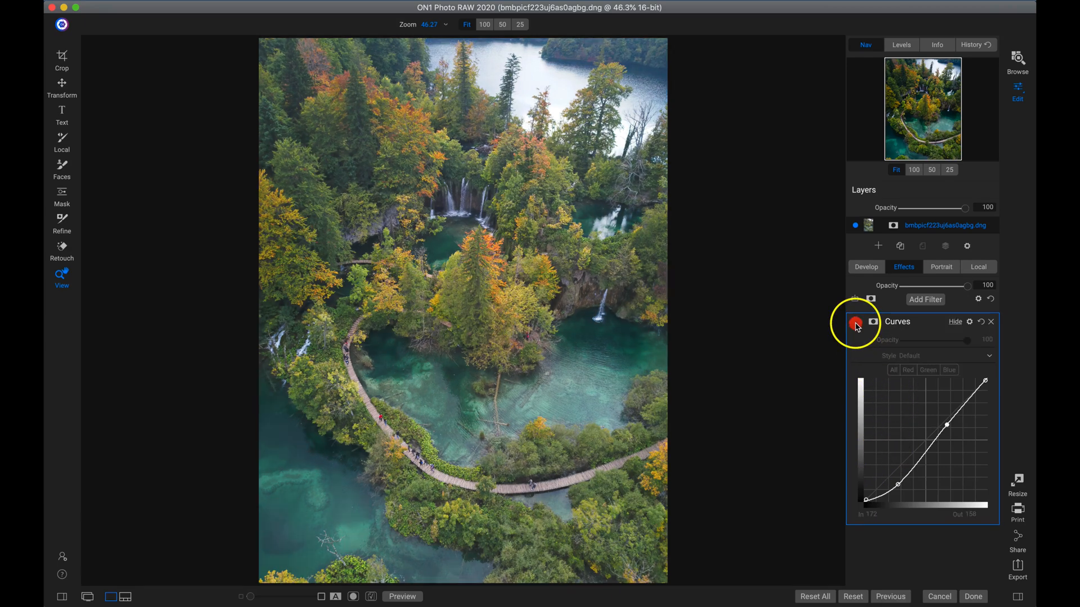
{"action": "left_click", "coordinate": [856, 323]}
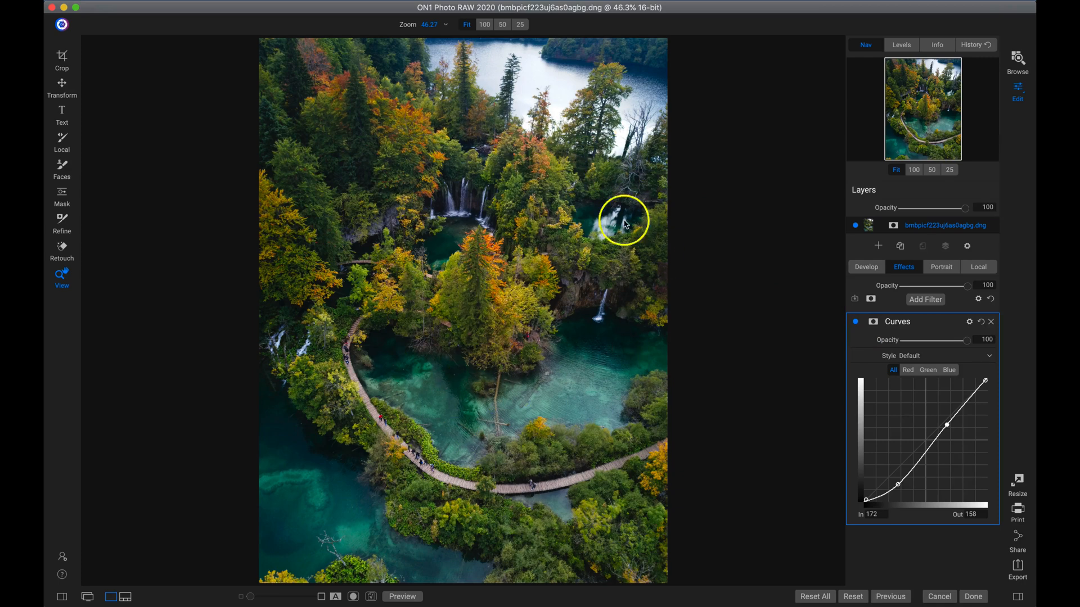
{"action": "mouse_move", "coordinate": [463, 237]}
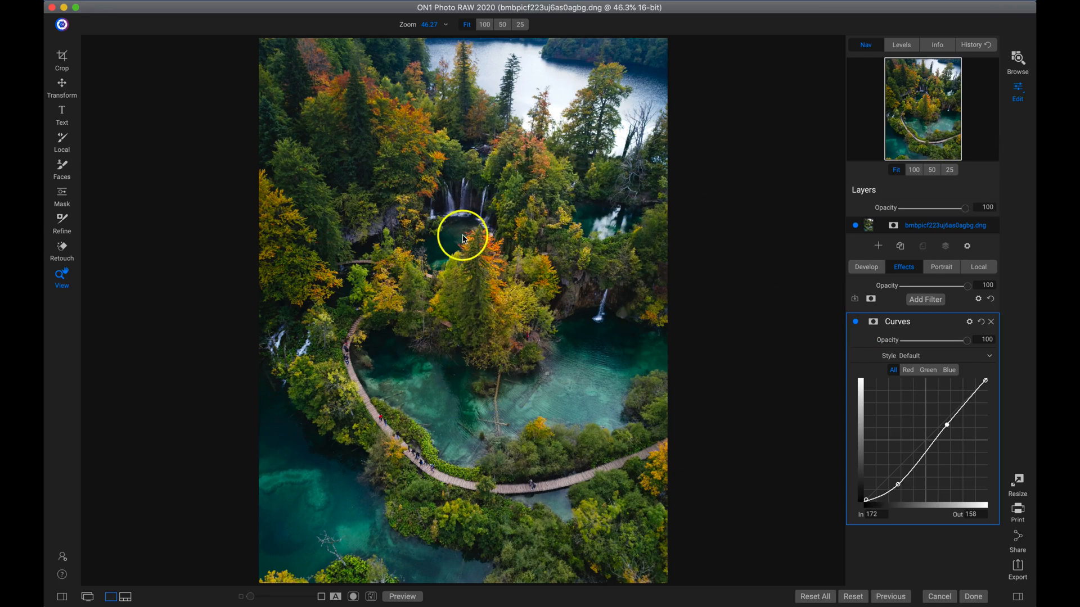
{"action": "mouse_move", "coordinate": [472, 267]}
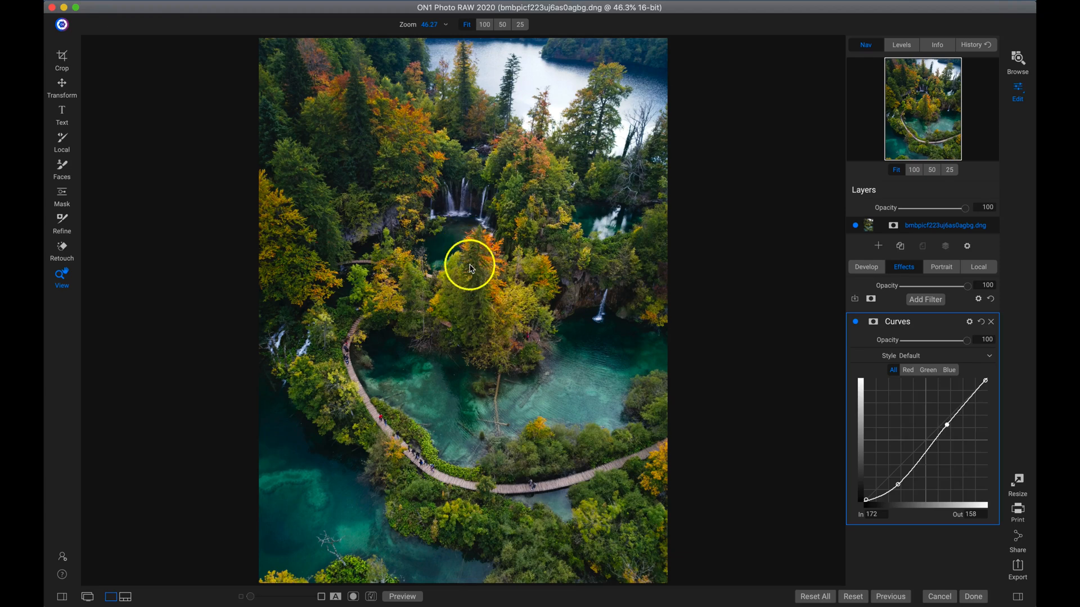
Step: Add a second Curves filter and bow its curve downward to darken the whole photo
{"action": "left_click", "coordinate": [926, 299]}
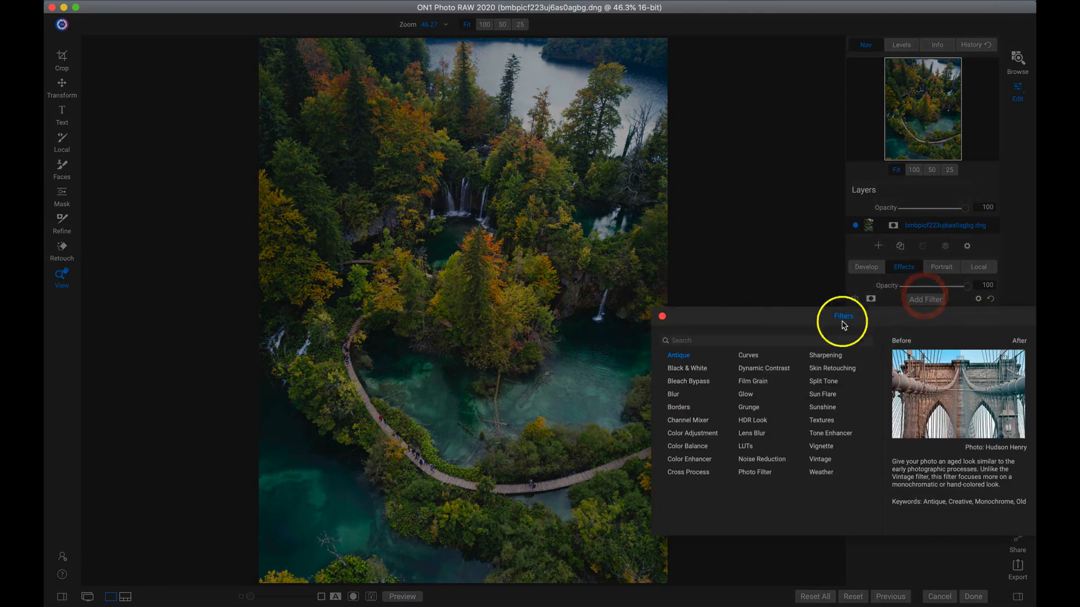
{"action": "left_click", "coordinate": [747, 355]}
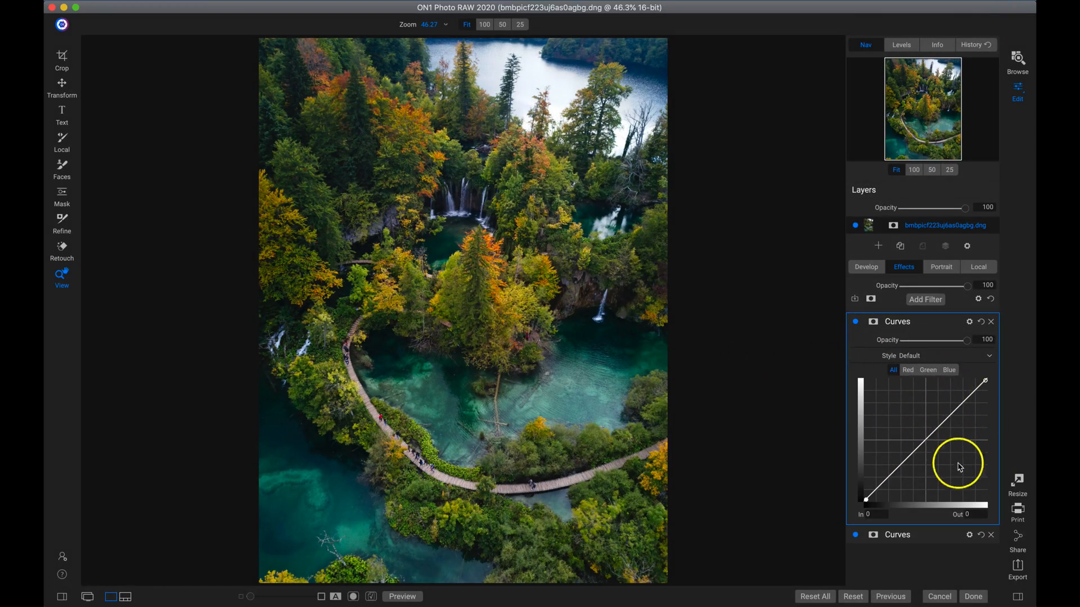
{"action": "left_click_drag", "start_coordinate": [959, 467], "coordinate": [944, 424]}
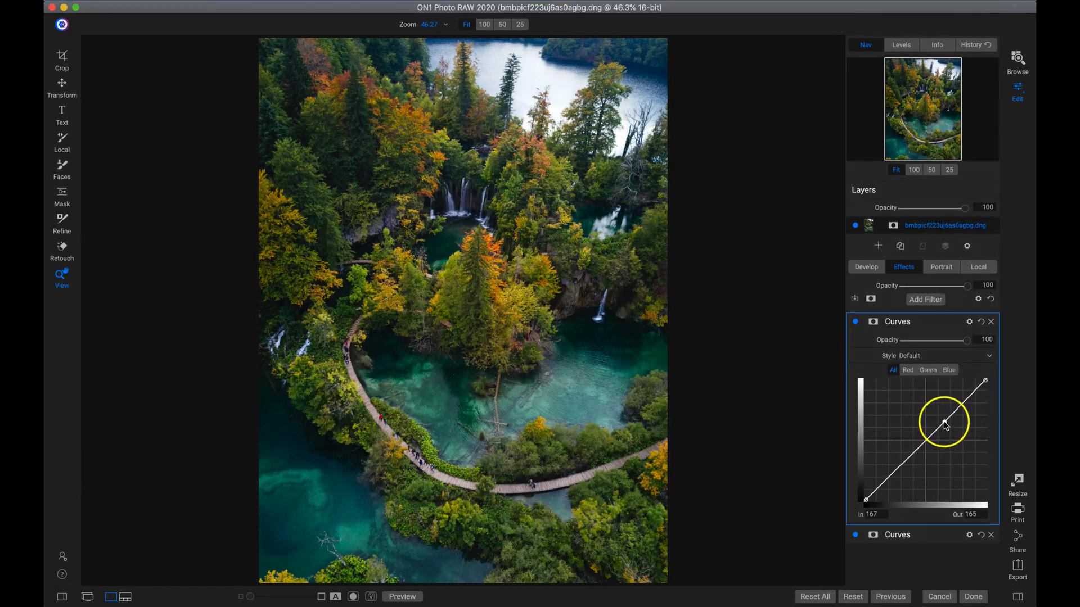
{"action": "left_click_drag", "start_coordinate": [944, 424], "coordinate": [957, 440]}
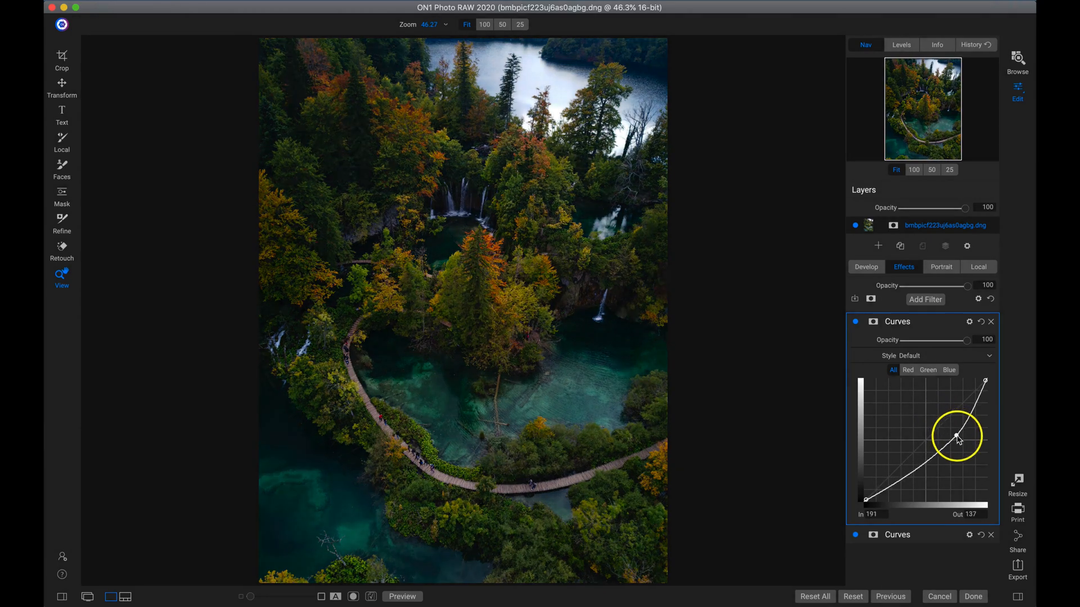
{"action": "left_click_drag", "start_coordinate": [957, 435], "coordinate": [956, 441]}
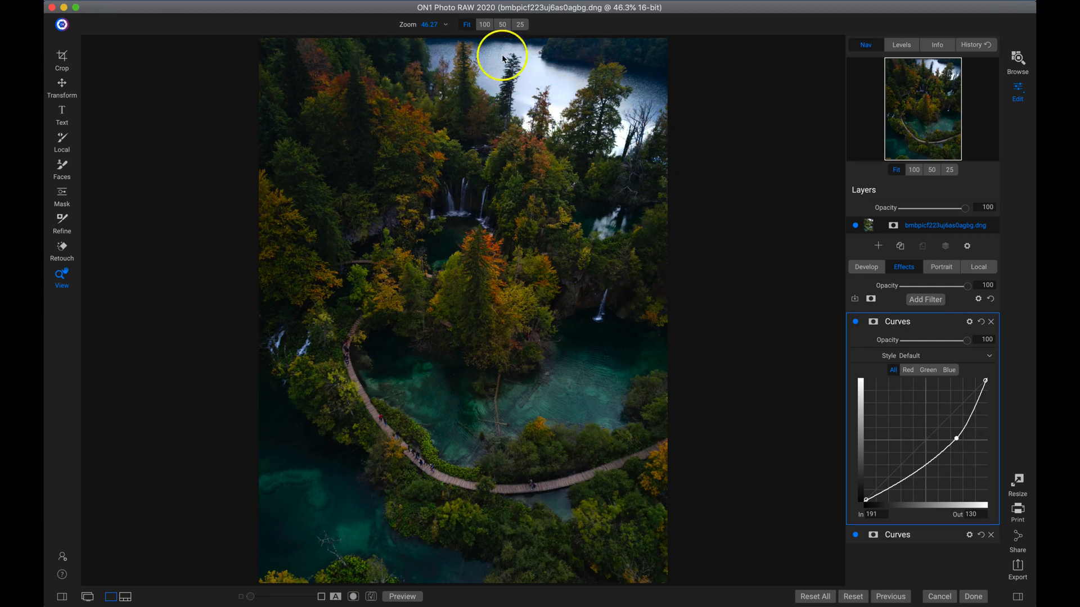
{"action": "mouse_move", "coordinate": [499, 83]}
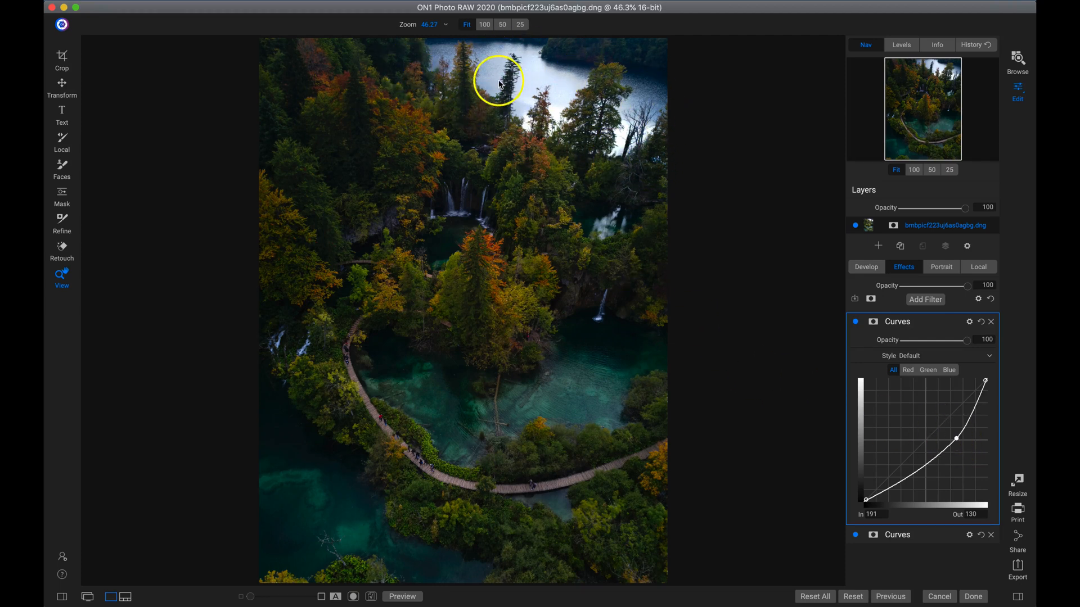
Step: Mask the second Curves with a tilted Linear Bottom gradient confined to the photo's upper area
{"action": "left_click", "coordinate": [61, 198]}
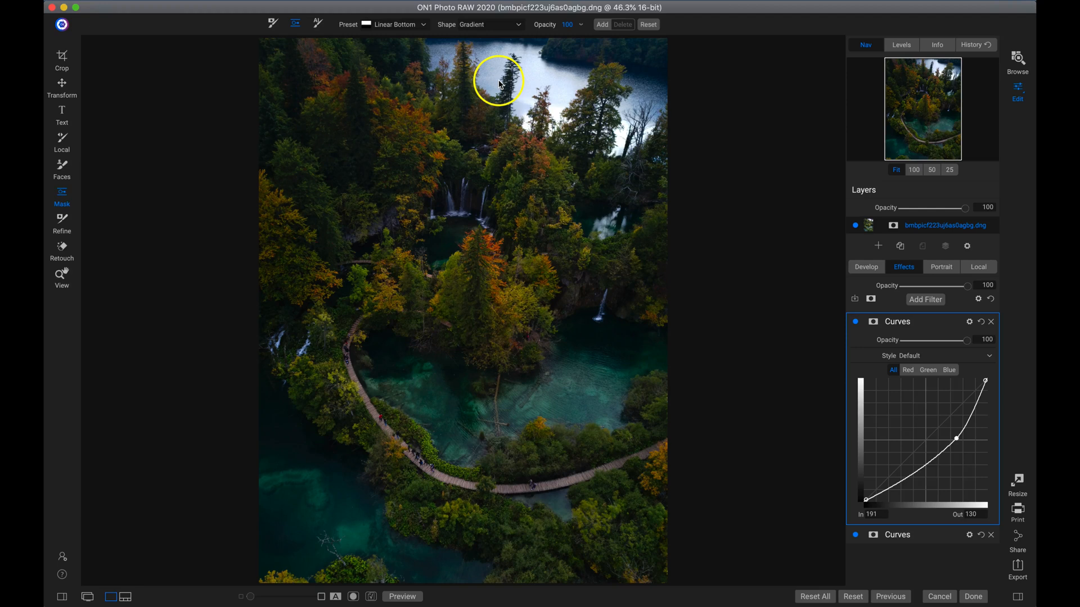
{"action": "key", "text": "m"}
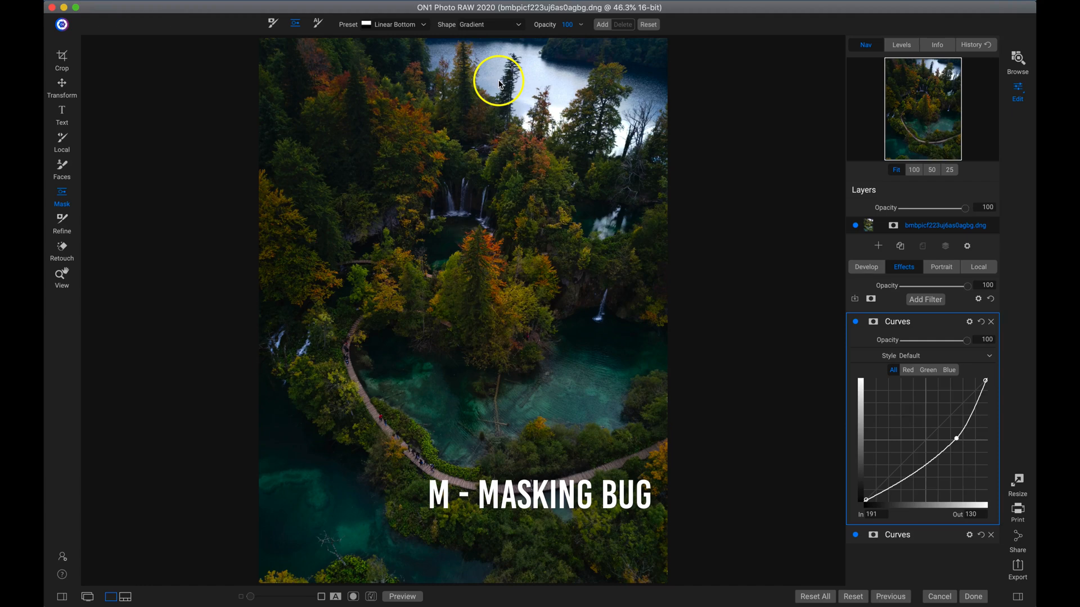
{"action": "left_click", "coordinate": [398, 24]}
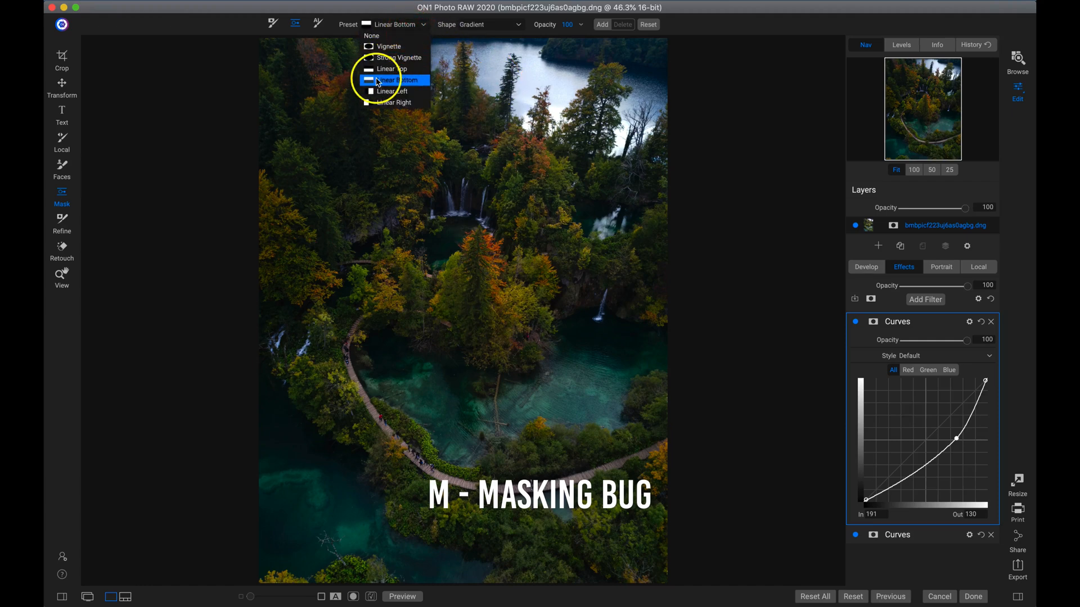
{"action": "left_click", "coordinate": [393, 79]}
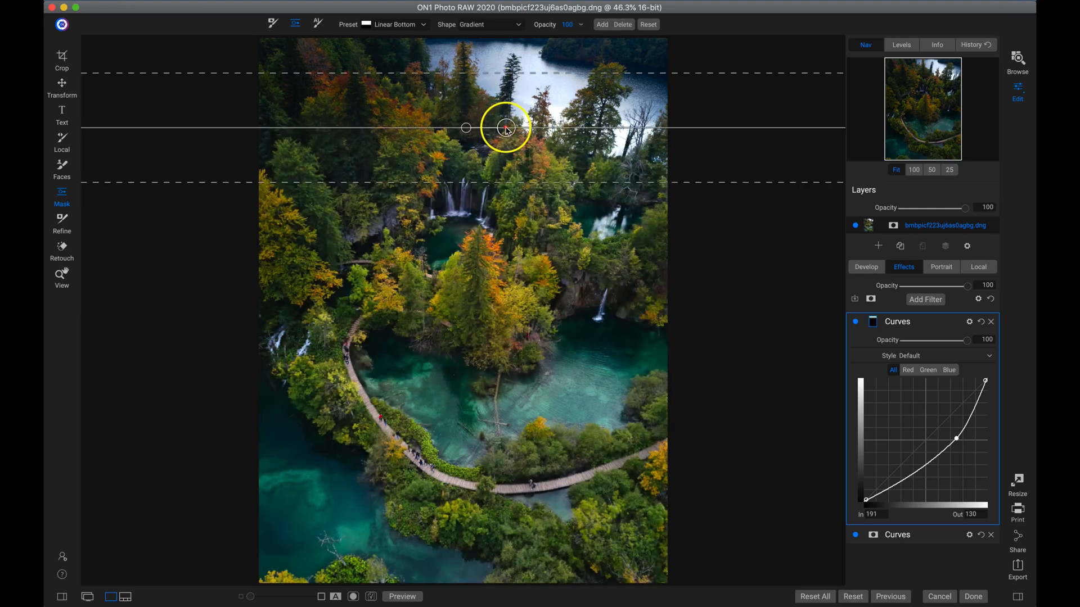
{"action": "left_click_drag", "start_coordinate": [506, 128], "coordinate": [466, 120]}
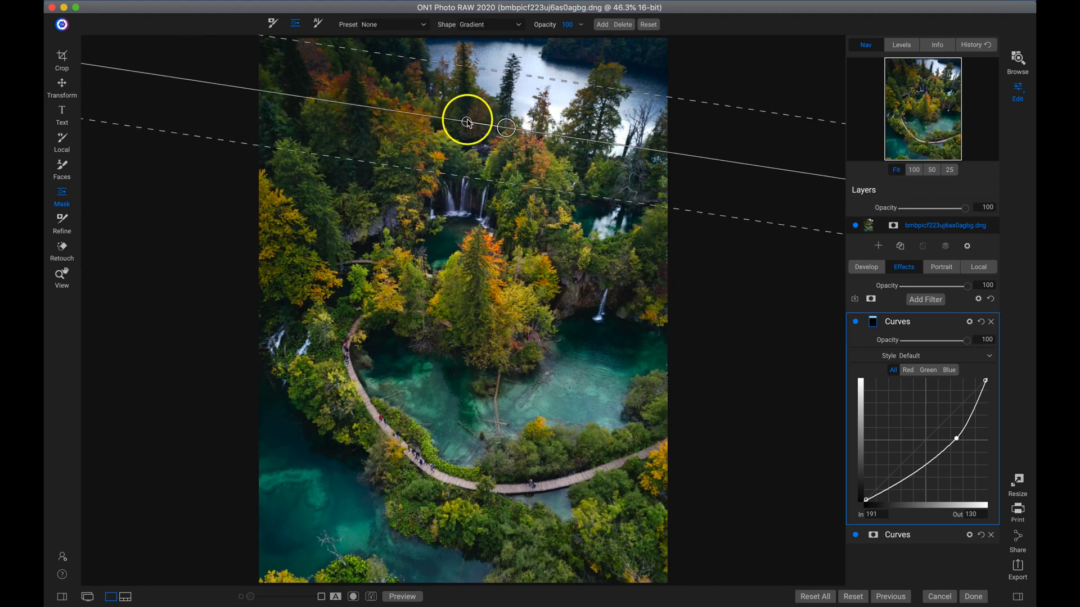
{"action": "left_click_drag", "start_coordinate": [468, 121], "coordinate": [501, 126]}
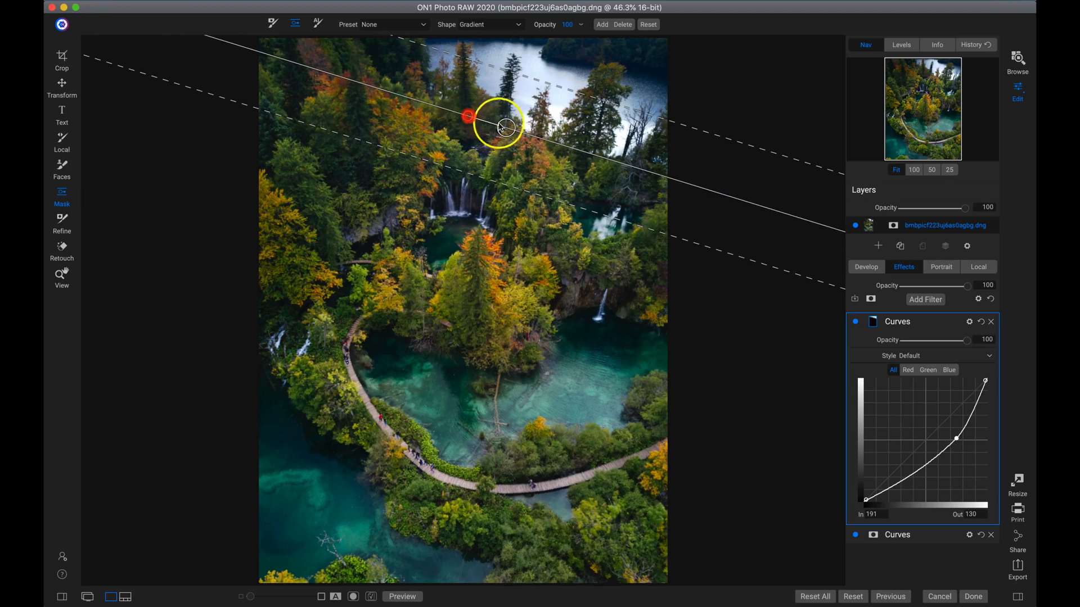
{"action": "left_click_drag", "start_coordinate": [503, 128], "coordinate": [492, 162]}
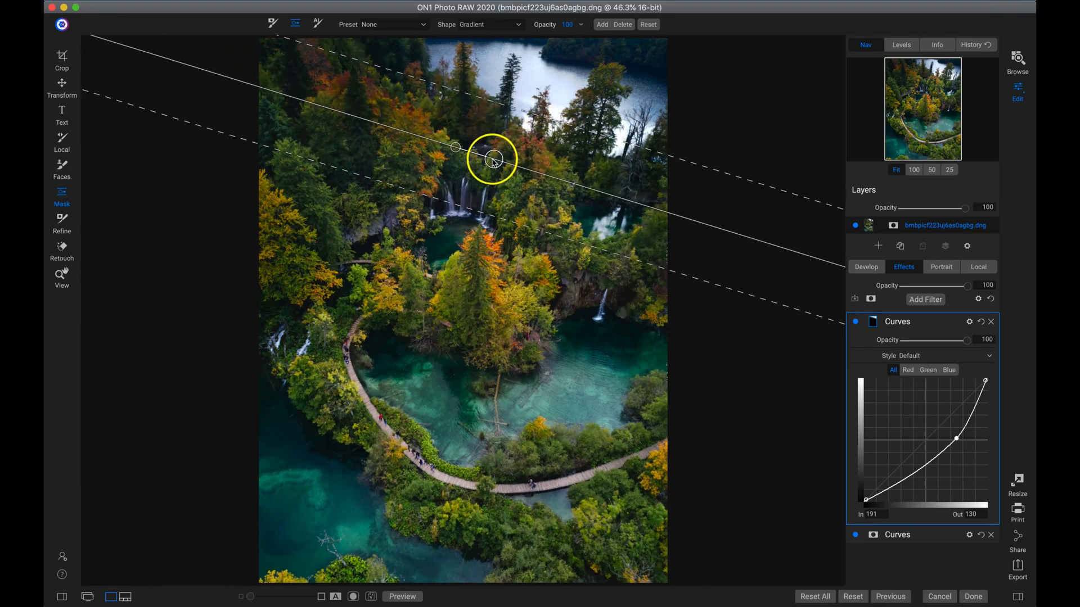
{"action": "left_click_drag", "start_coordinate": [493, 160], "coordinate": [543, 103]}
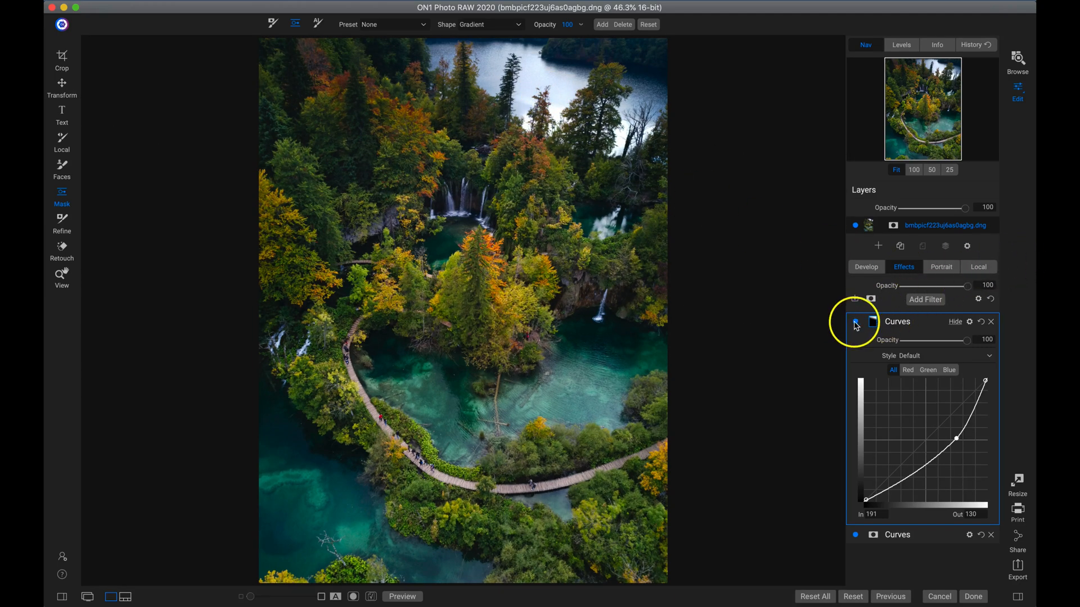
{"action": "left_click", "coordinate": [855, 324]}
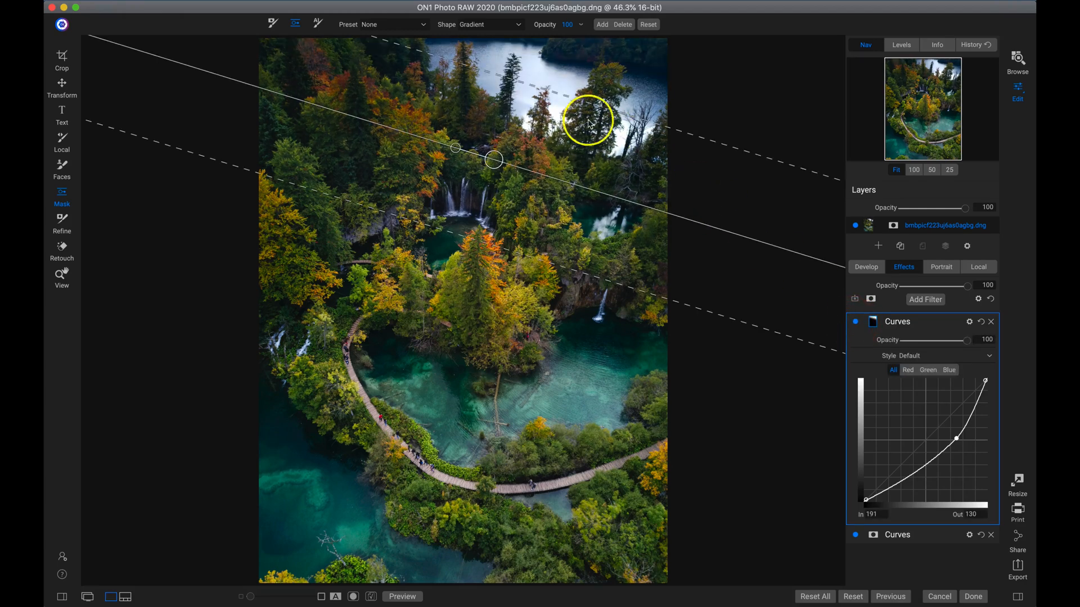
{"action": "mouse_move", "coordinate": [678, 179]}
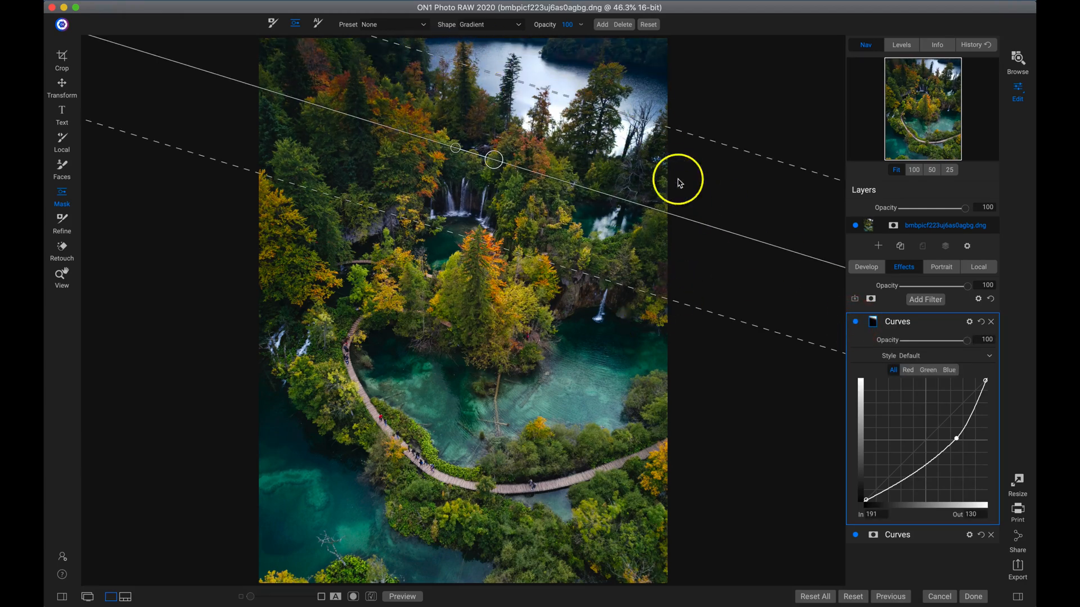